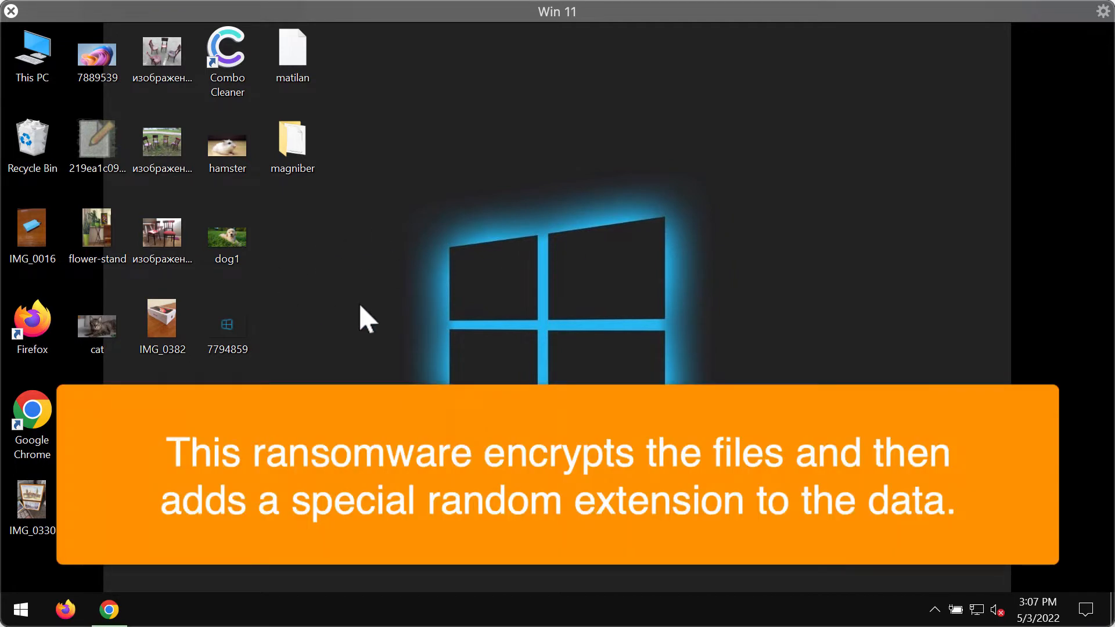
pyautogui.moveTo(543, 342)
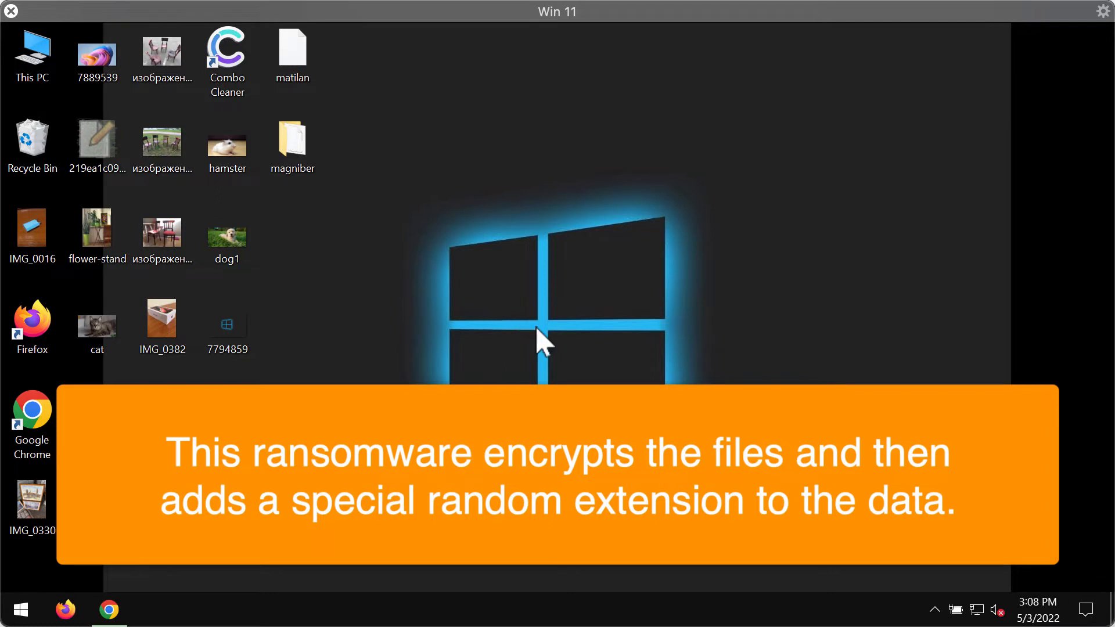
pyautogui.moveTo(228, 242)
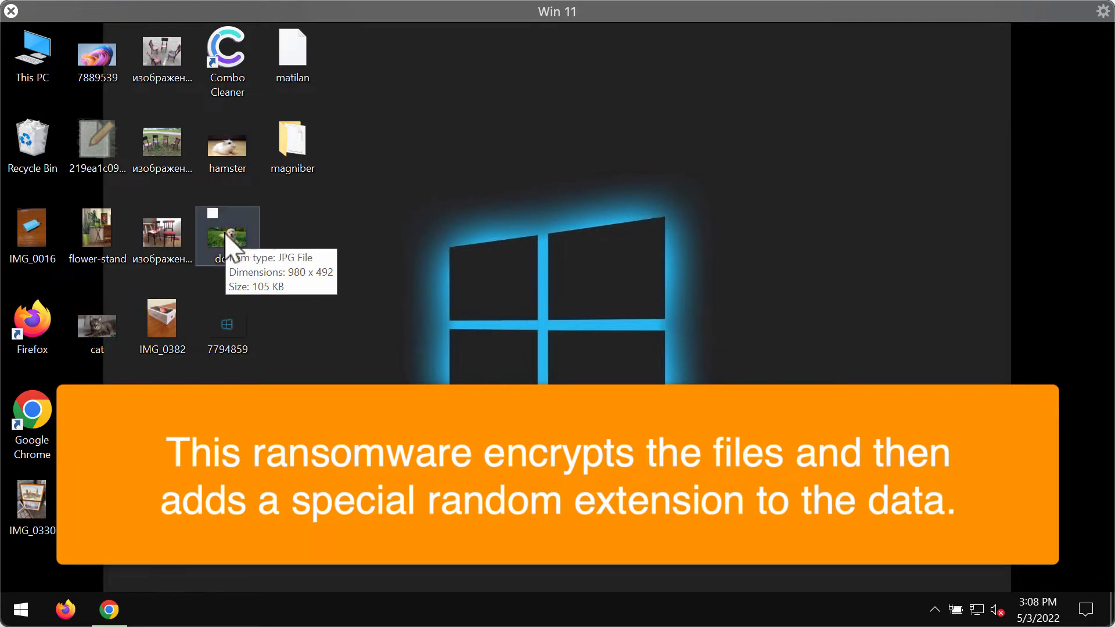
# View the dog1, stool and cat photos in Windows Photo Viewer and close them.
pyautogui.doubleClick(227, 235)
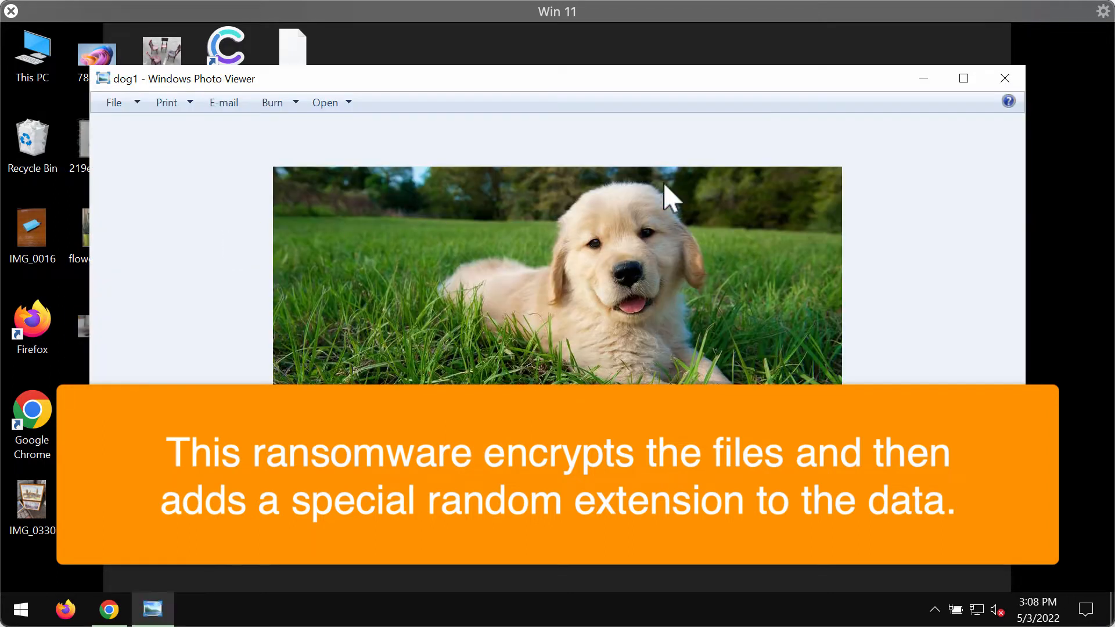
pyautogui.click(1004, 78)
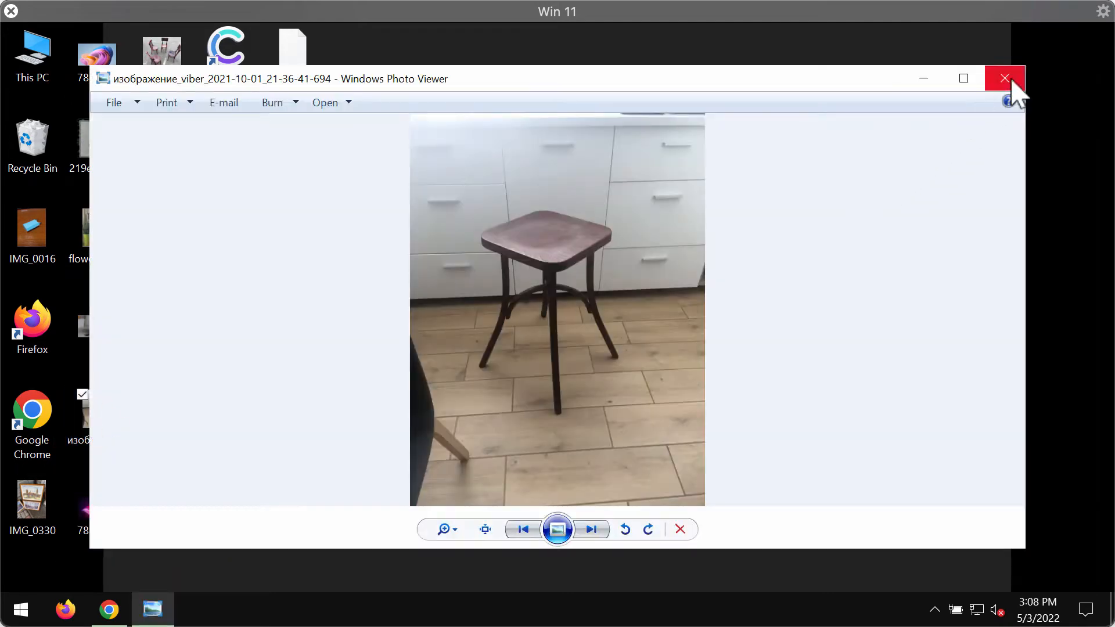
pyautogui.click(591, 530)
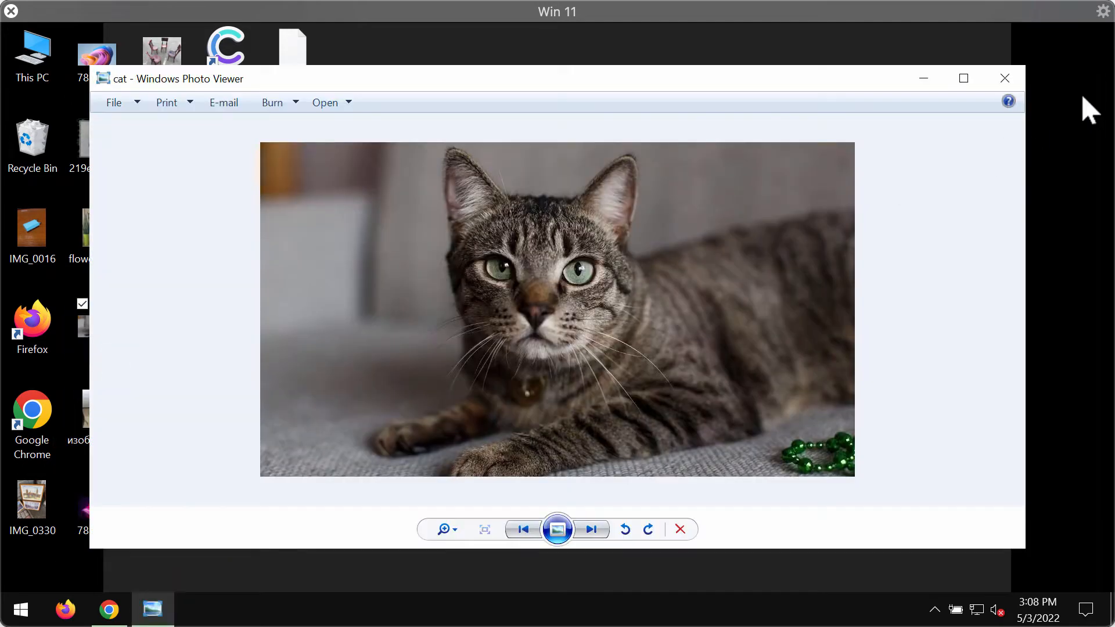
pyautogui.click(1003, 78)
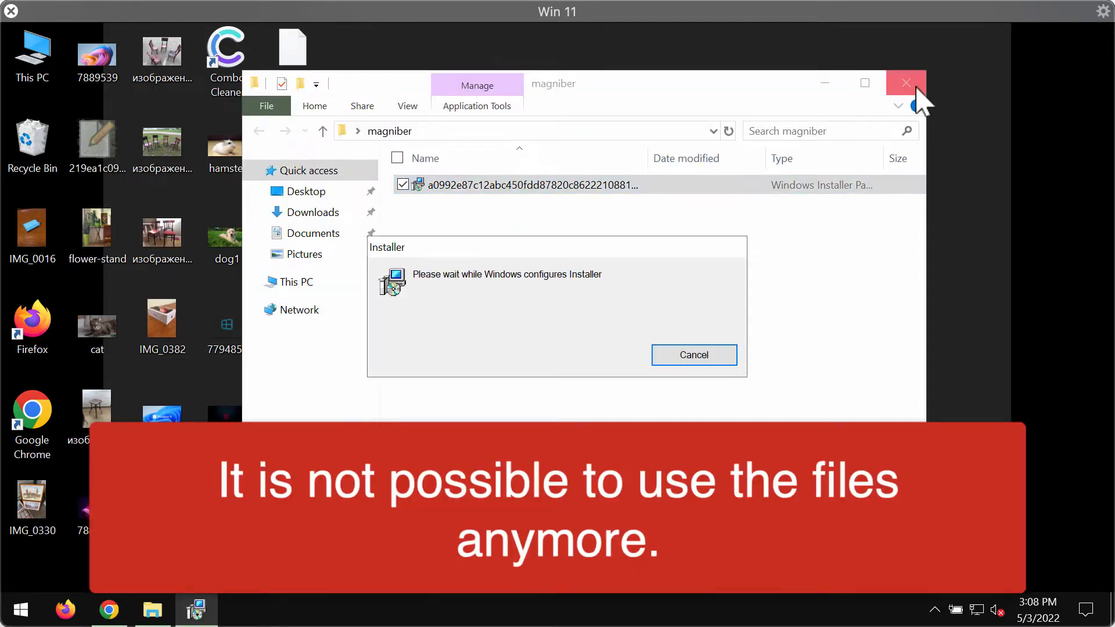
# Close the magniber folder window while Windows Installer configures the package.
pyautogui.click(905, 83)
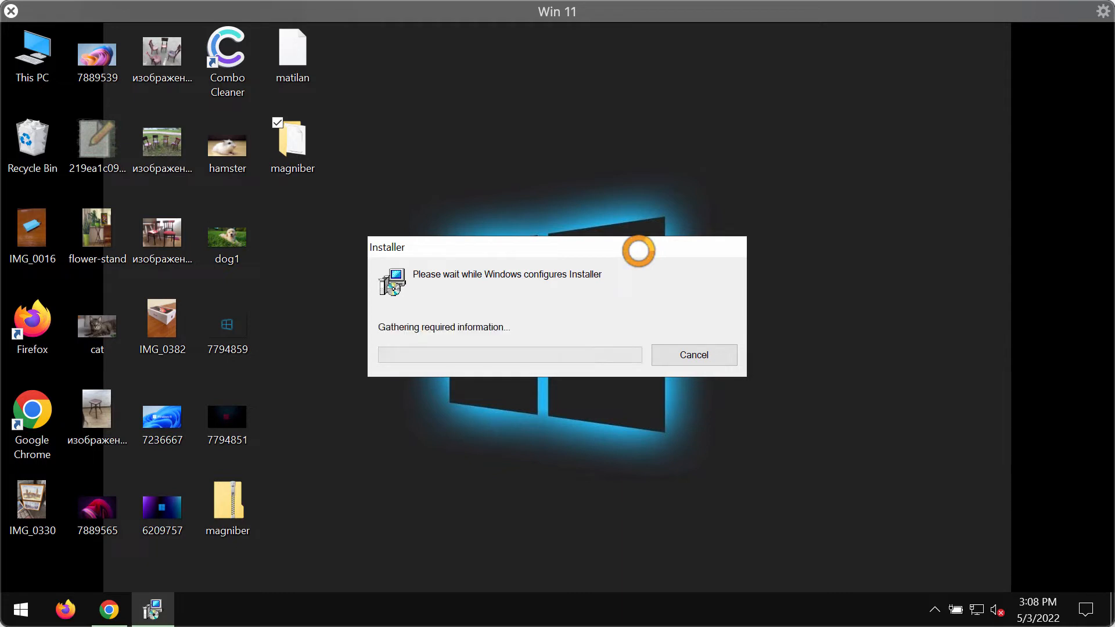
pyautogui.moveTo(560, 265)
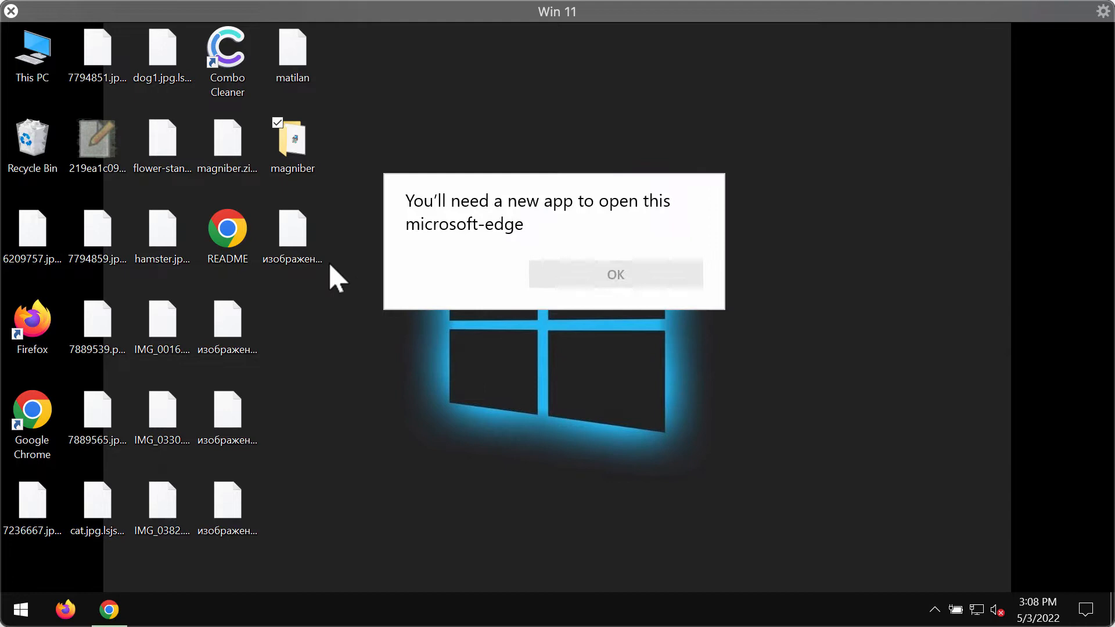
# Dismiss the 'need a new app' and 'can't open this file' warnings for the encrypted .lsjsmefxf file.
pyautogui.click(614, 274)
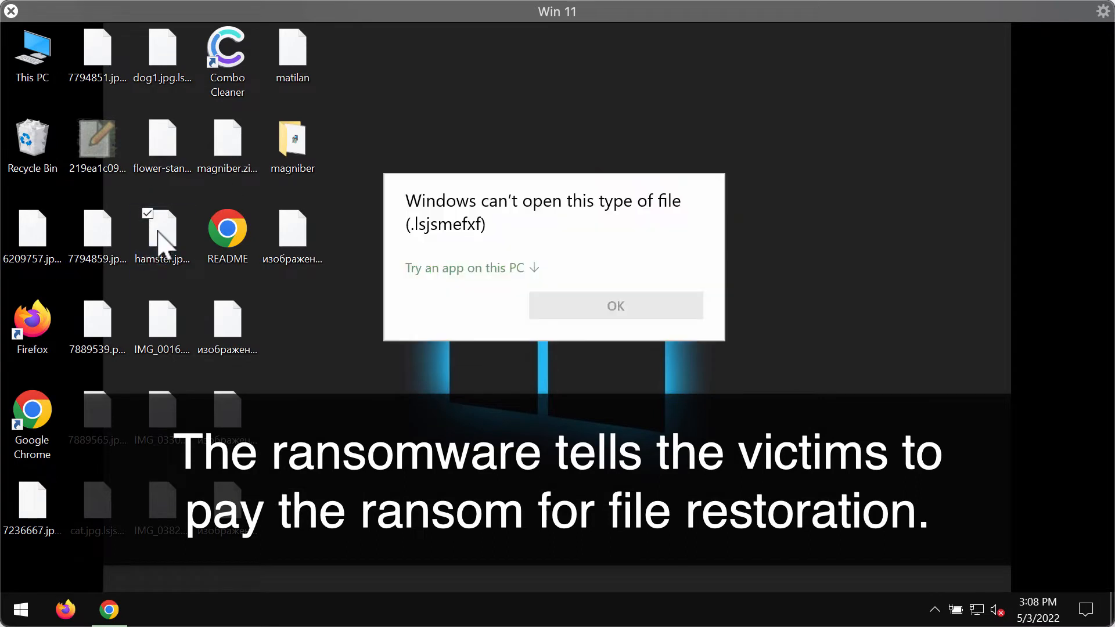
pyautogui.moveTo(694, 242)
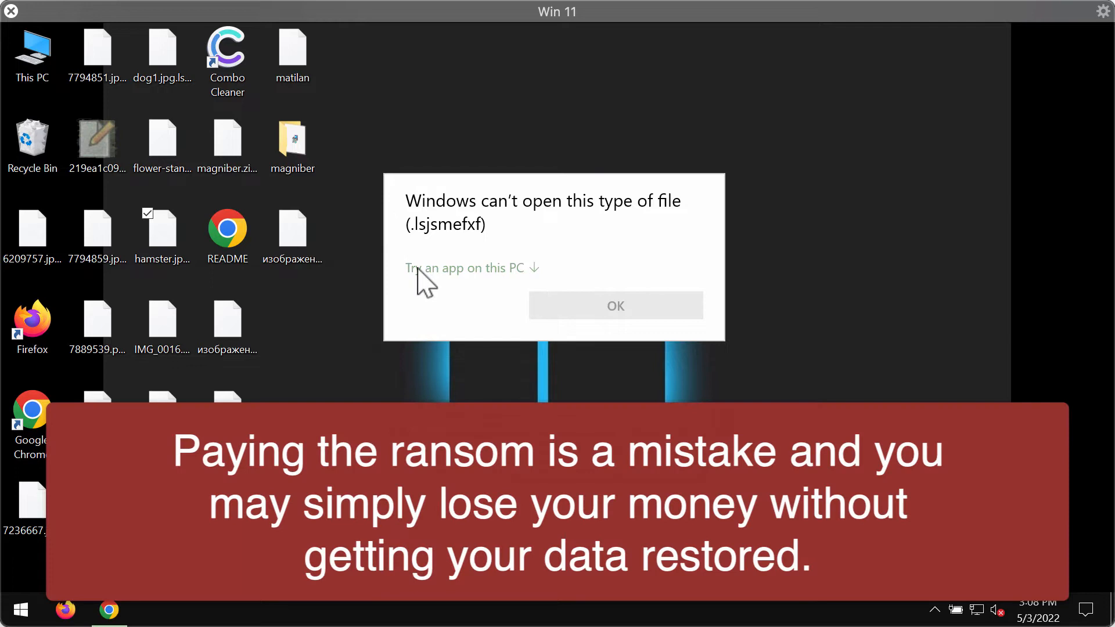
pyautogui.moveTo(839, 362)
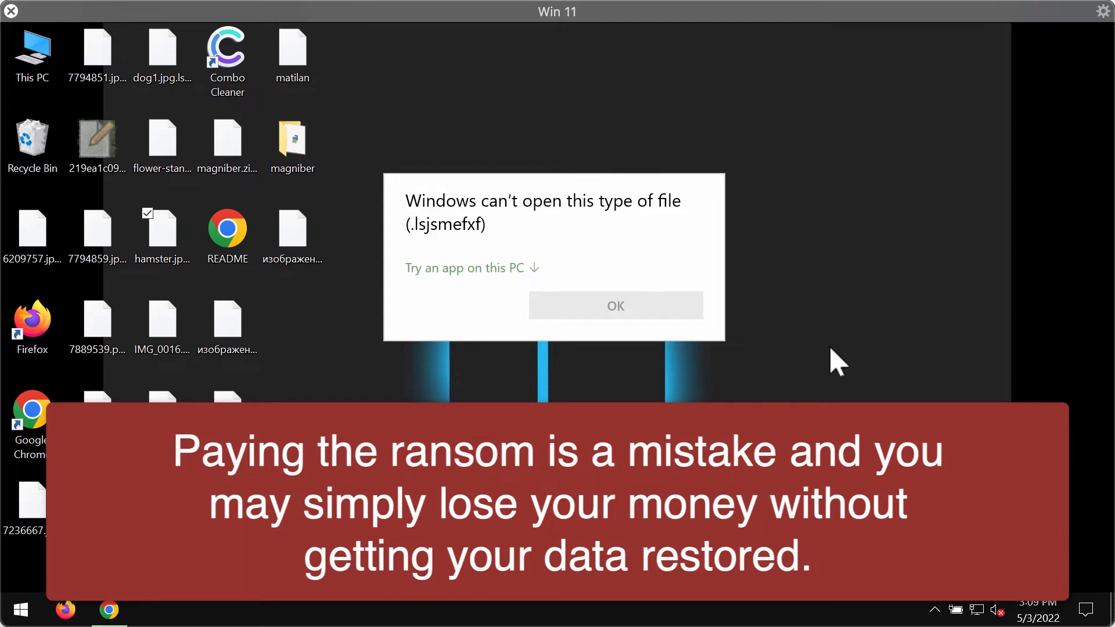
pyautogui.moveTo(888, 398)
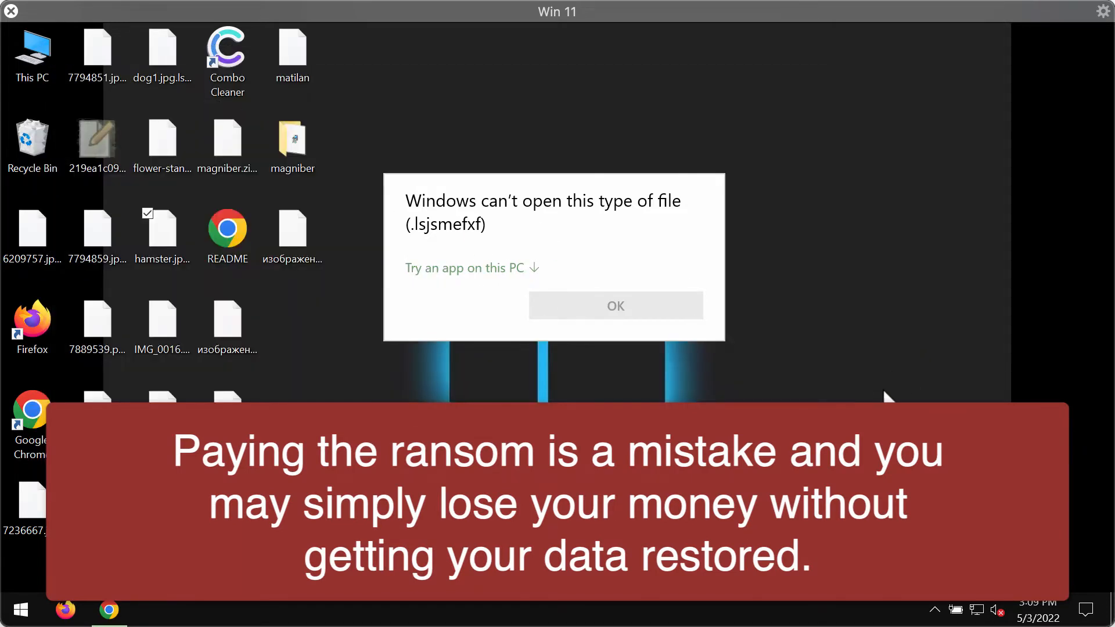
pyautogui.moveTo(925, 391)
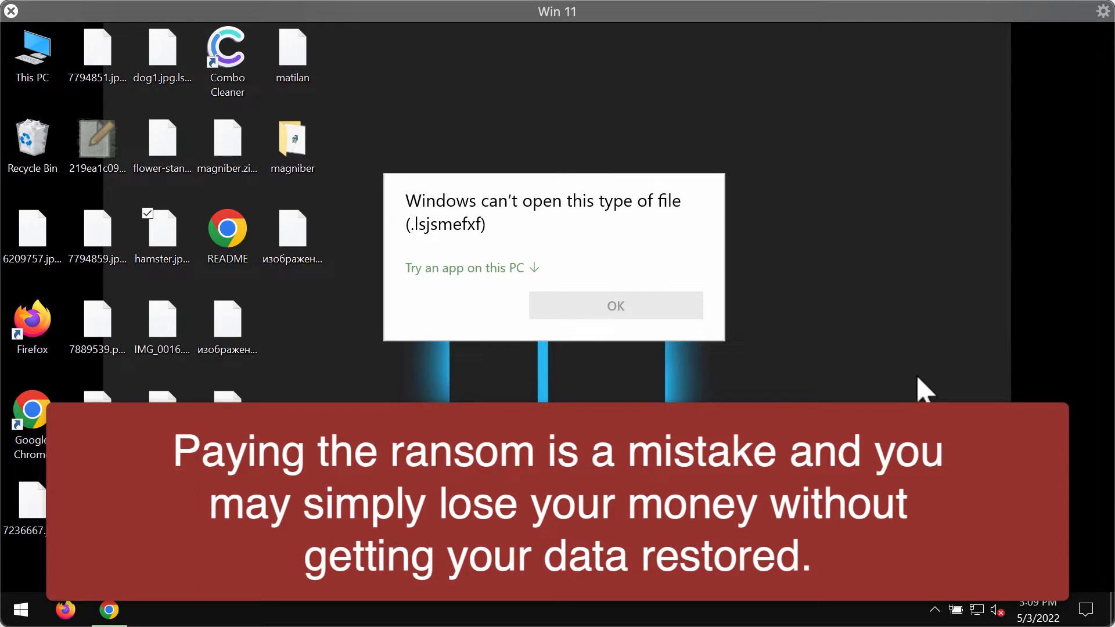
pyautogui.click(615, 306)
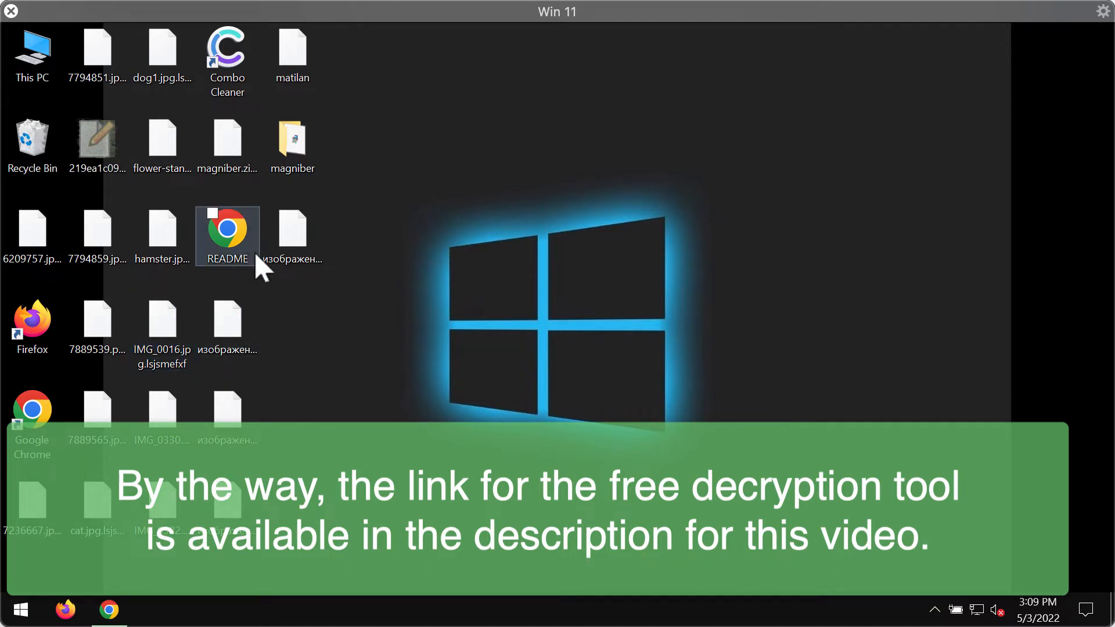
pyautogui.moveTo(560, 324)
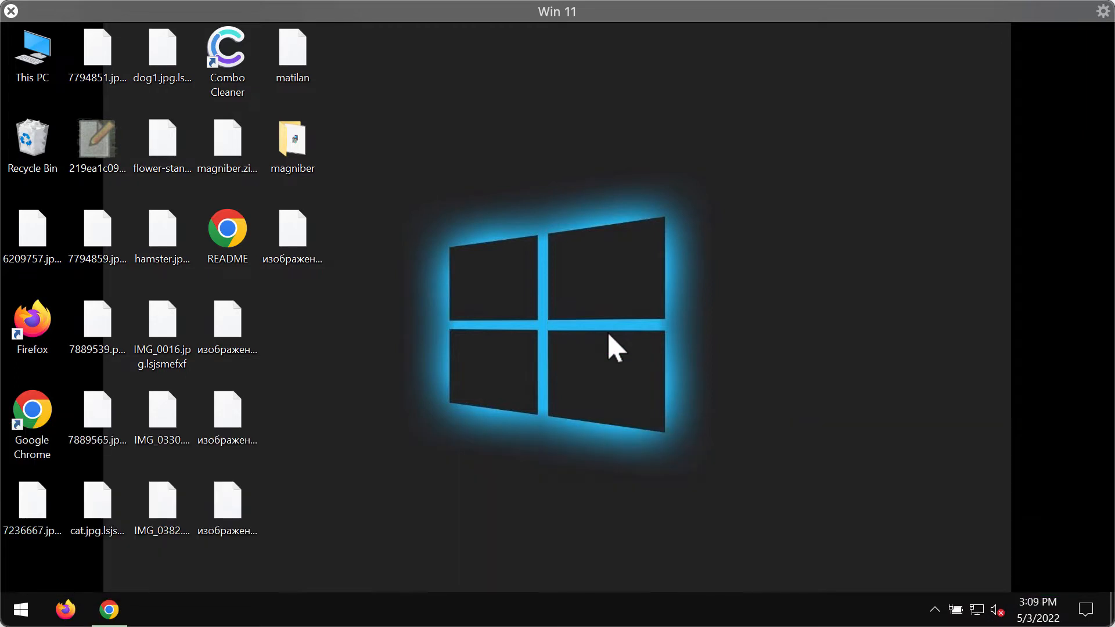
pyautogui.moveTo(565, 358)
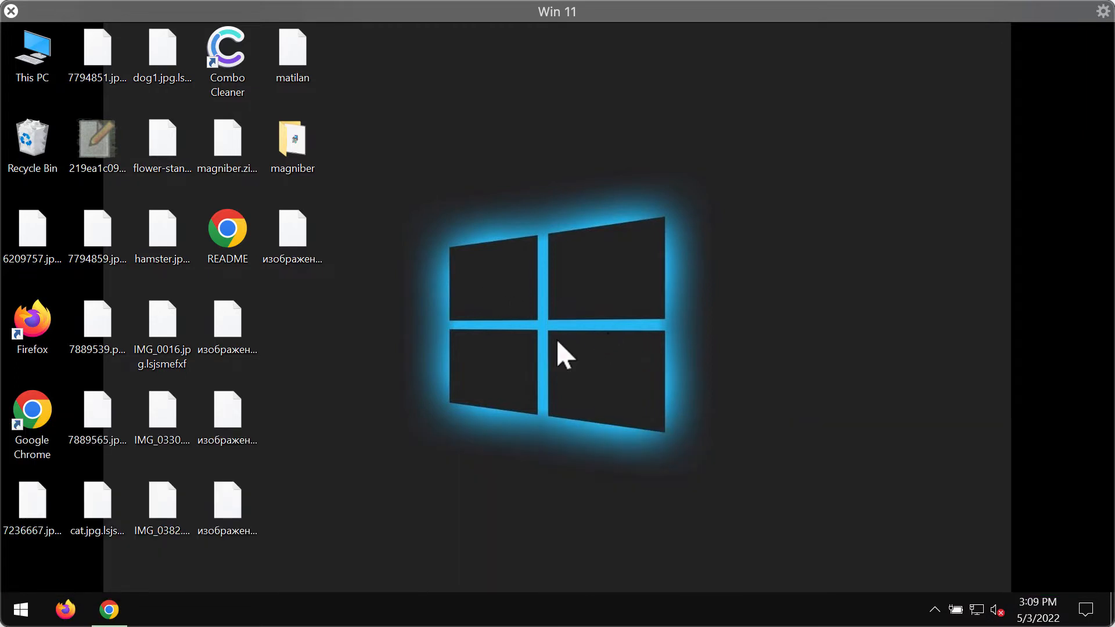
# Read the README ransom note from the desktop in Google Chrome.
pyautogui.click(226, 228)
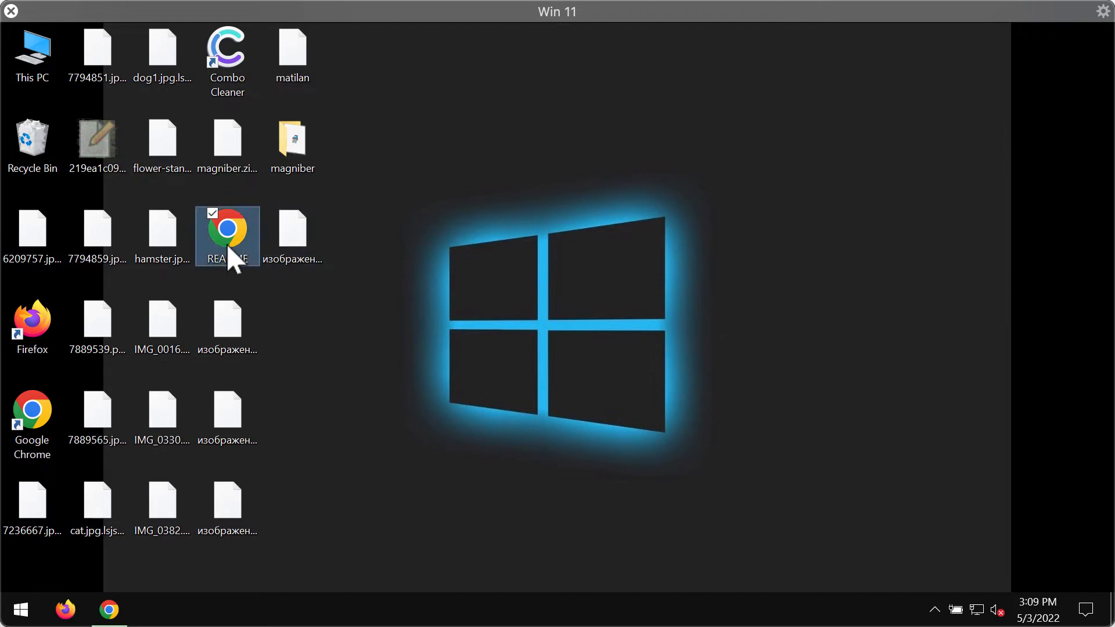
pyautogui.doubleClick(226, 235)
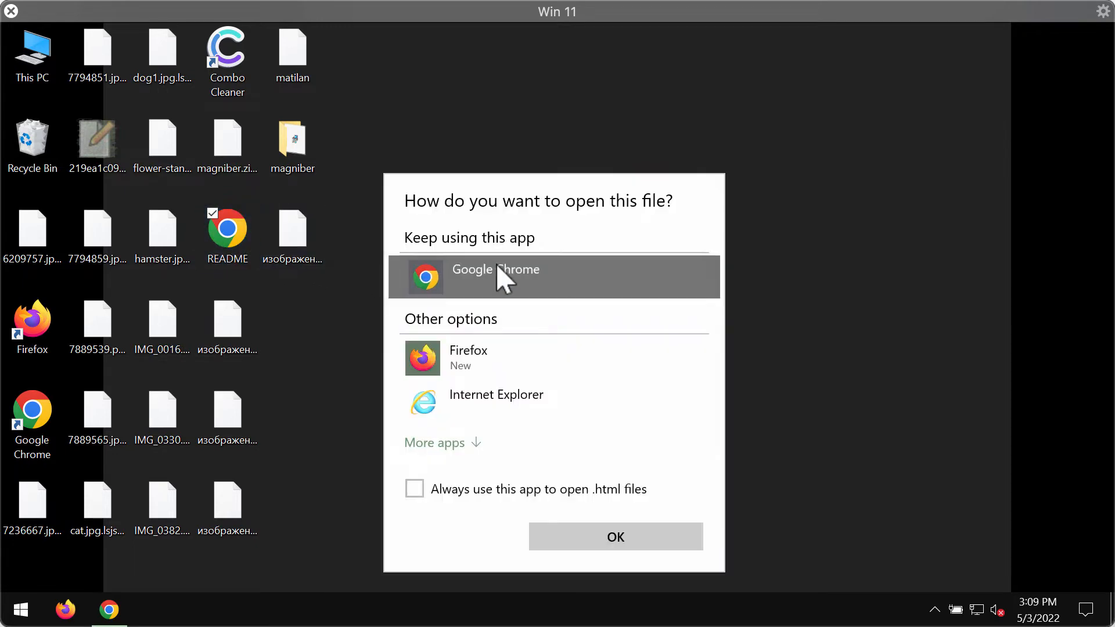
pyautogui.click(615, 536)
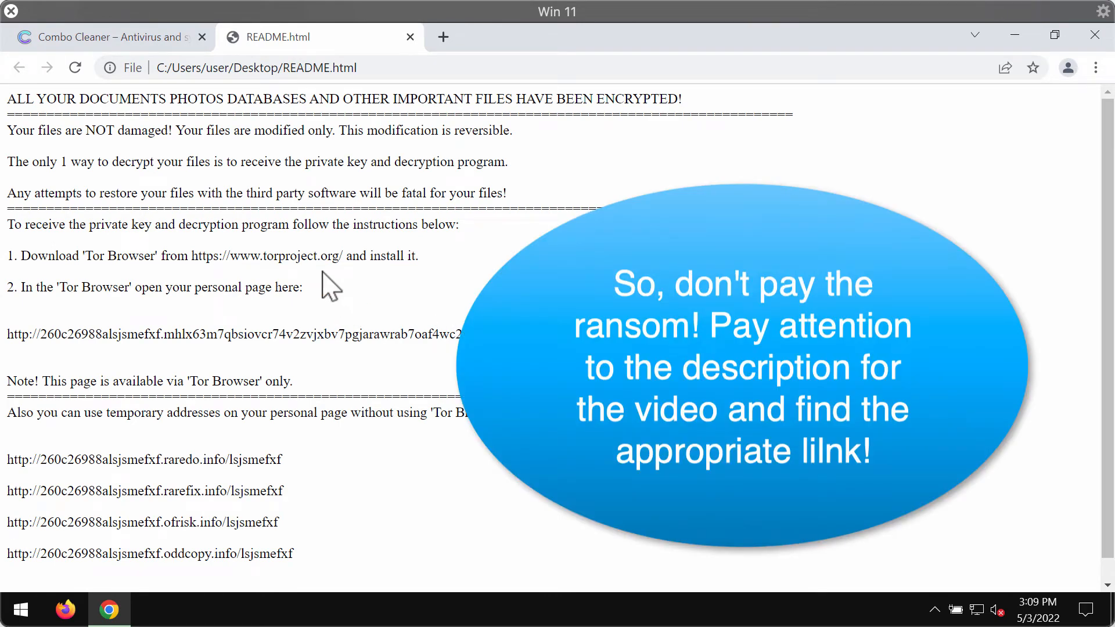
pyautogui.moveTo(306, 188)
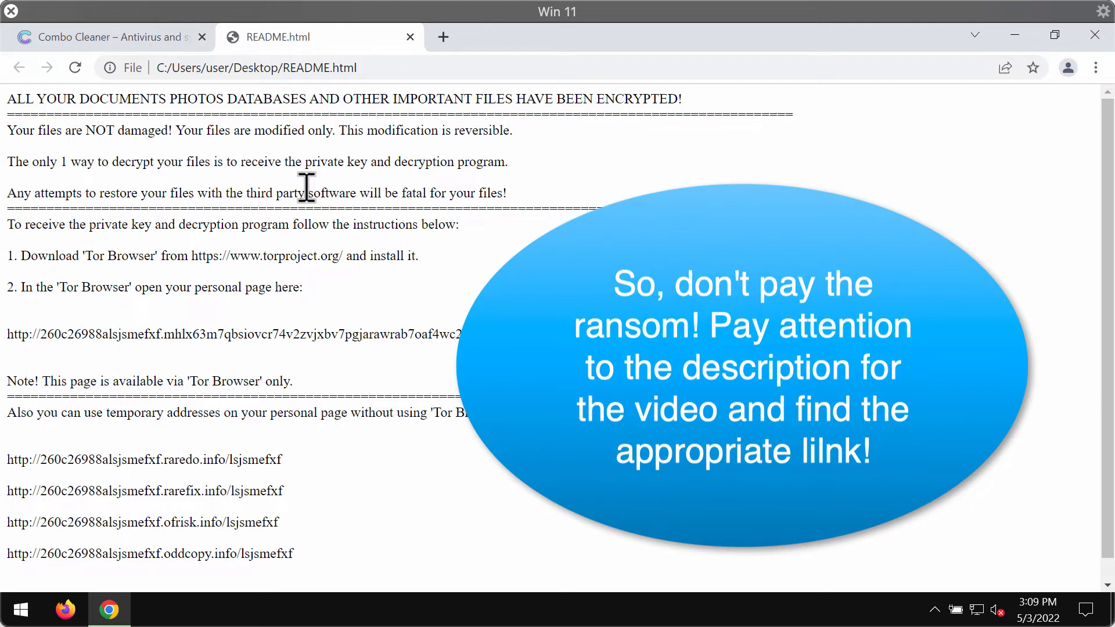
pyautogui.scroll(-3)
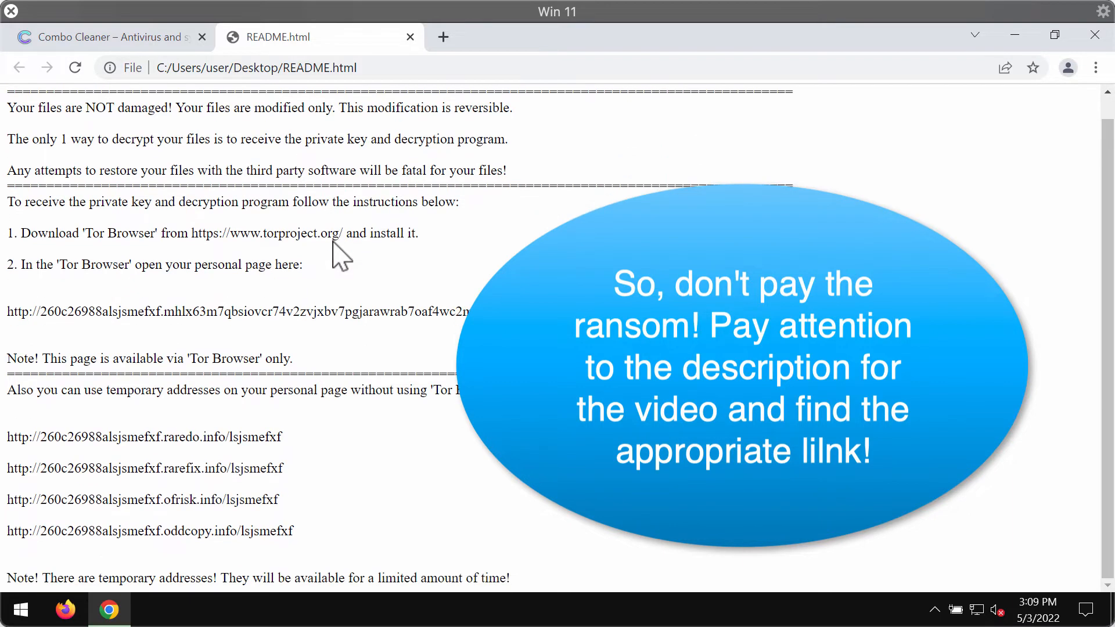
pyautogui.moveTo(285, 139)
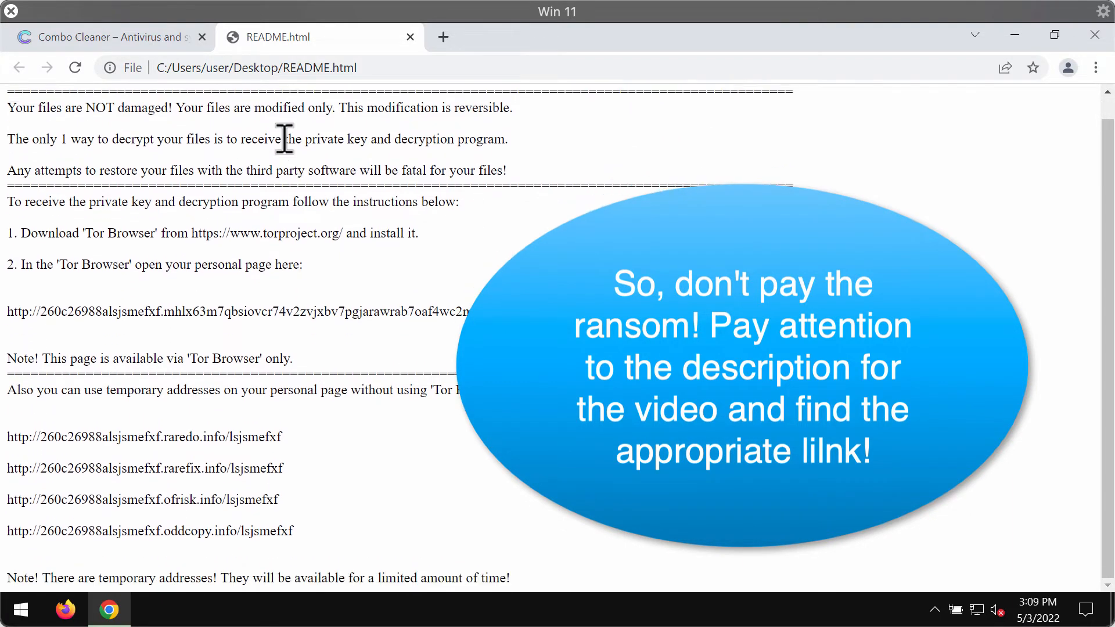
# Close the Combo Cleaner page and the README tab, leaving the desktop visible.
pyautogui.click(203, 36)
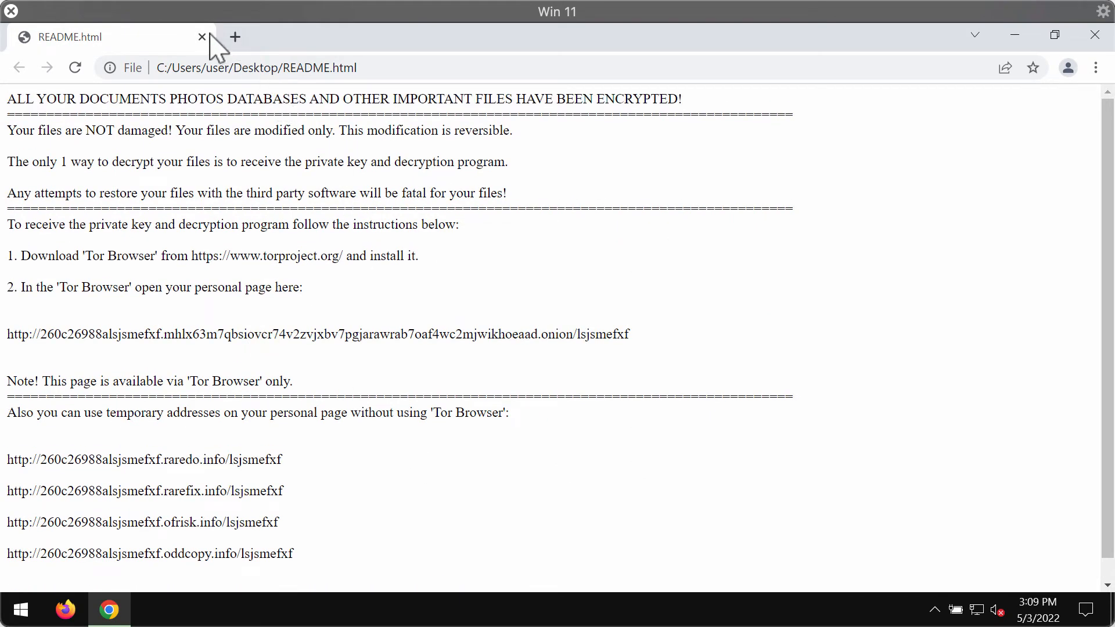
pyautogui.click(201, 36)
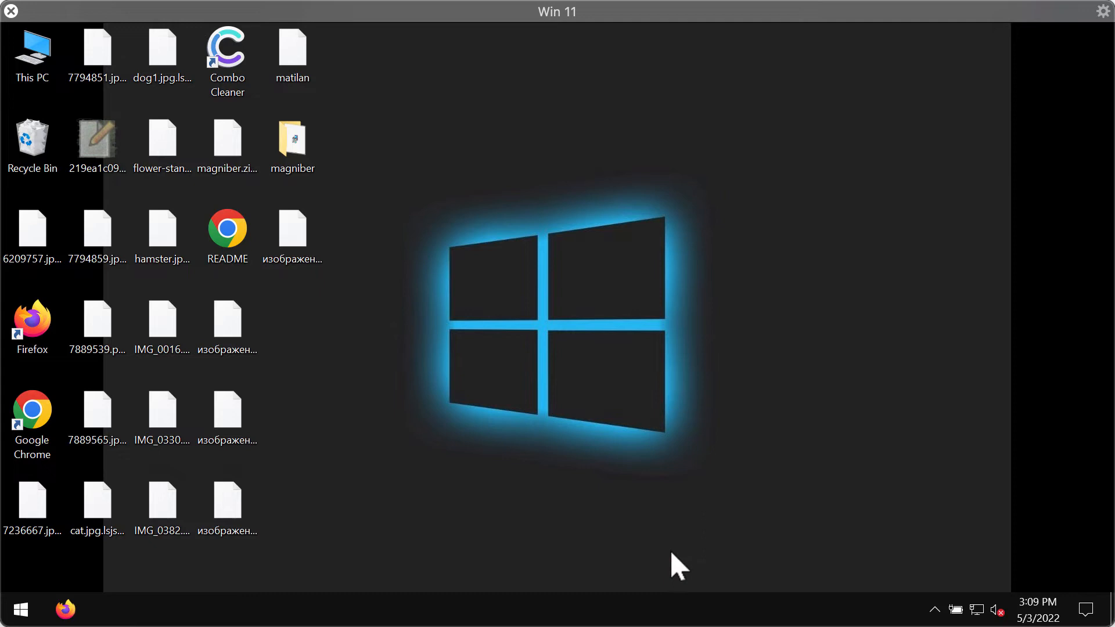
pyautogui.moveTo(663, 341)
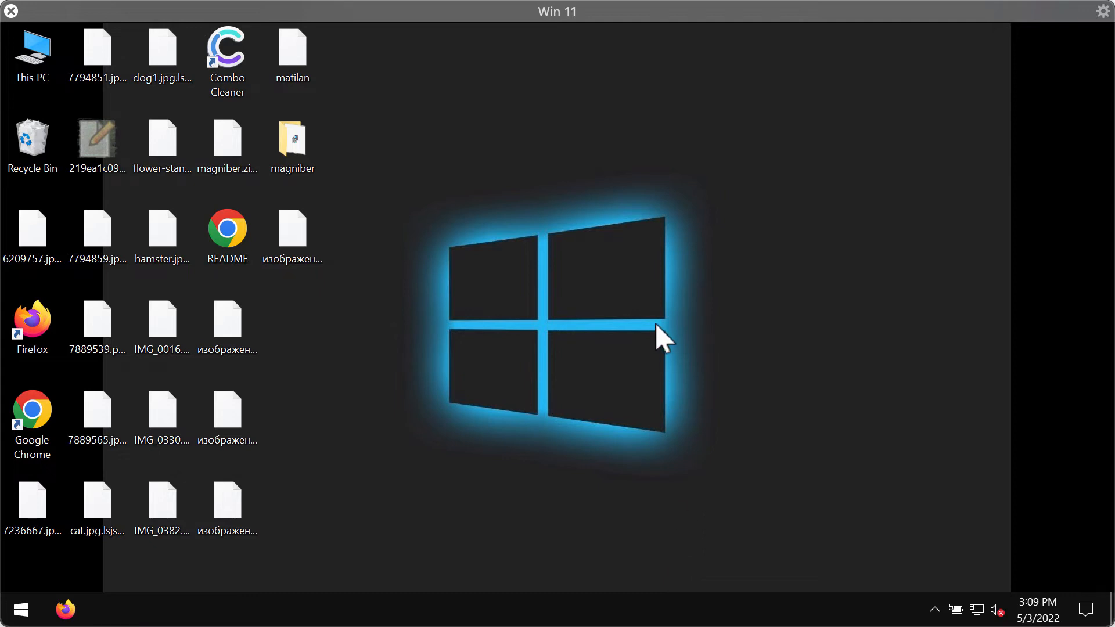
pyautogui.moveTo(643, 362)
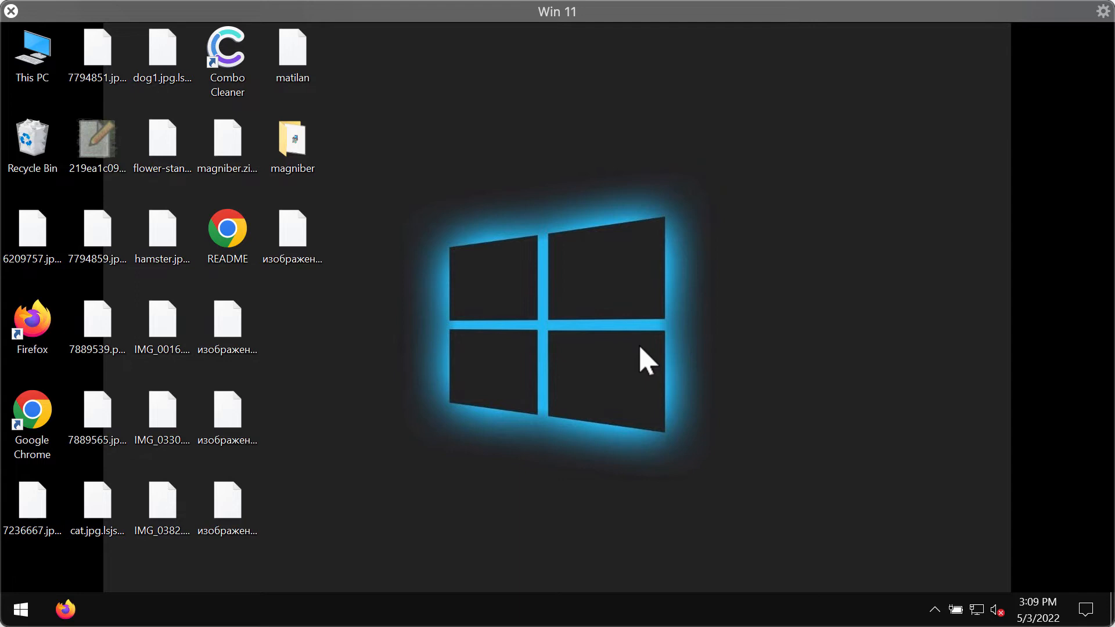
pyautogui.moveTo(729, 408)
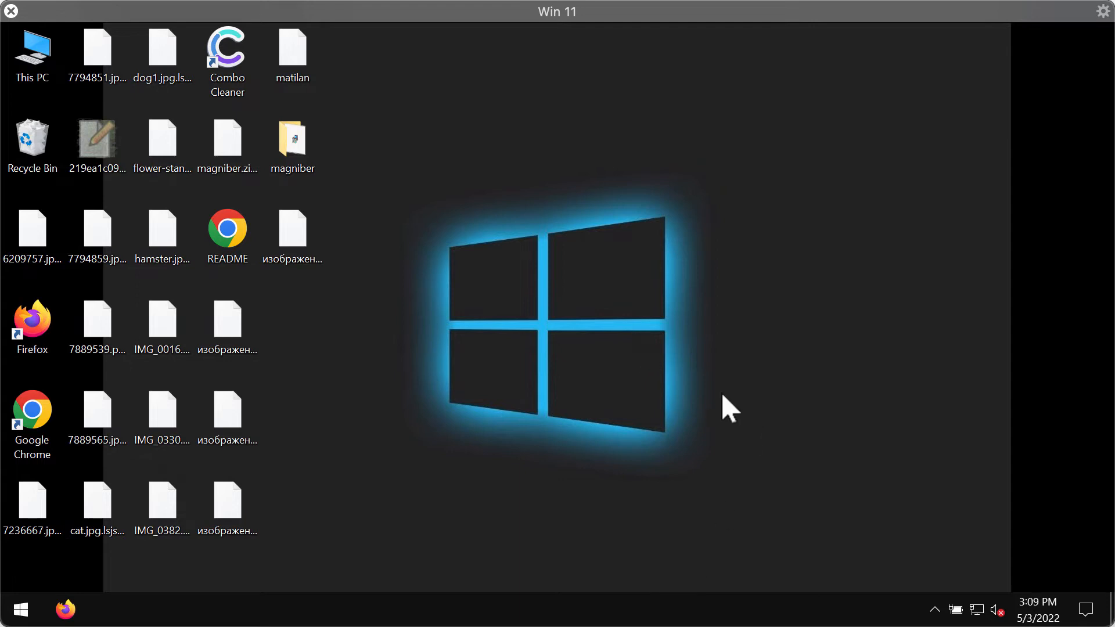
pyautogui.moveTo(711, 402)
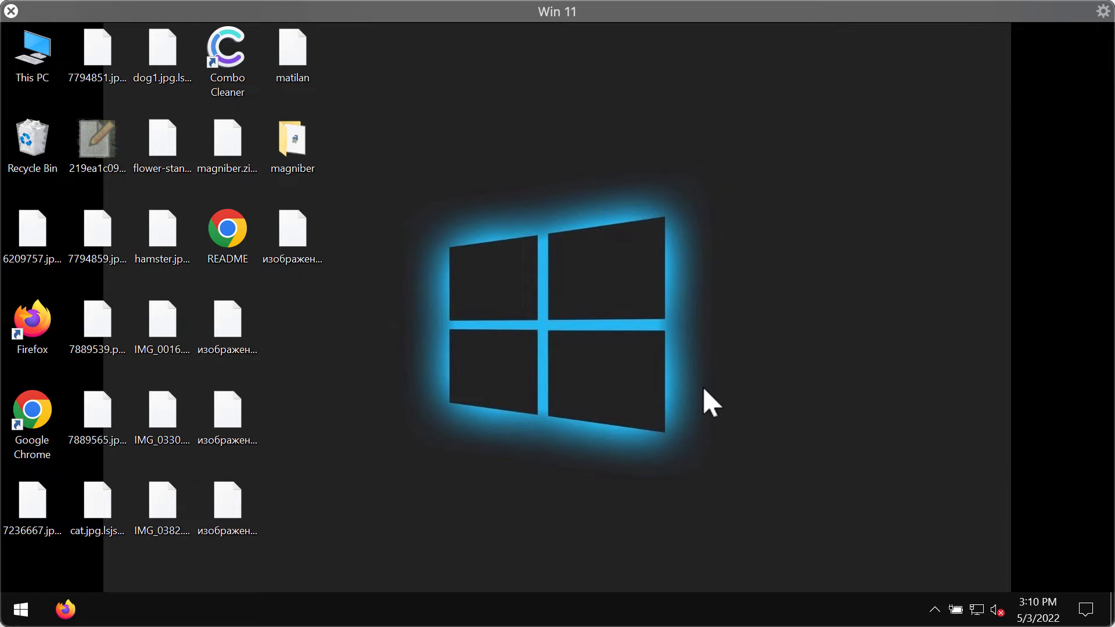
pyautogui.moveTo(278, 462)
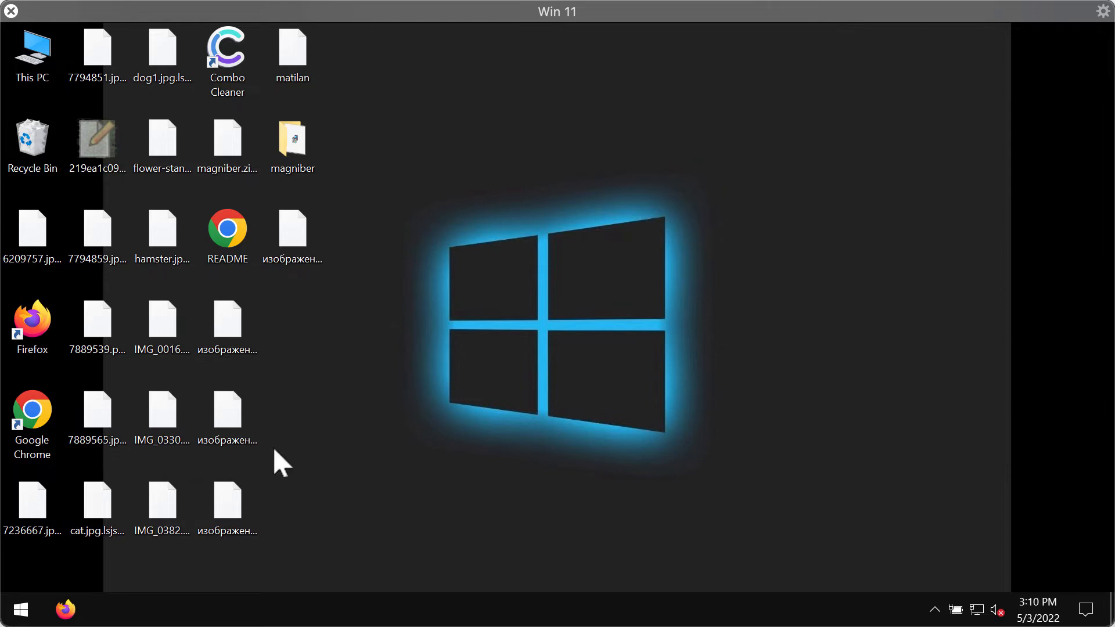
pyautogui.moveTo(629, 428)
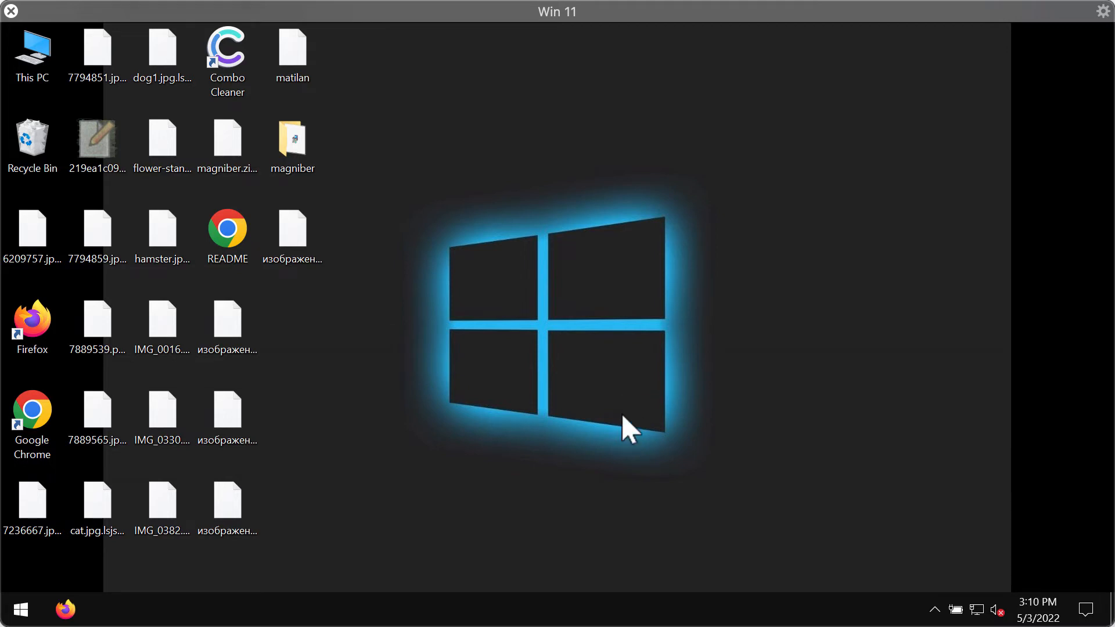
pyautogui.moveTo(516, 445)
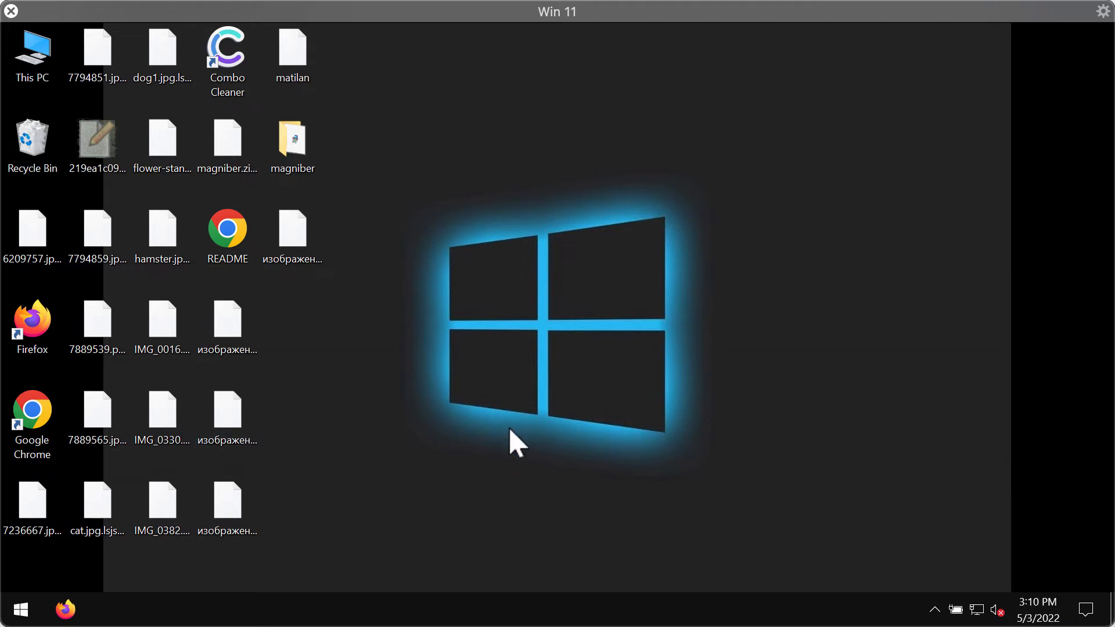
pyautogui.click(31, 409)
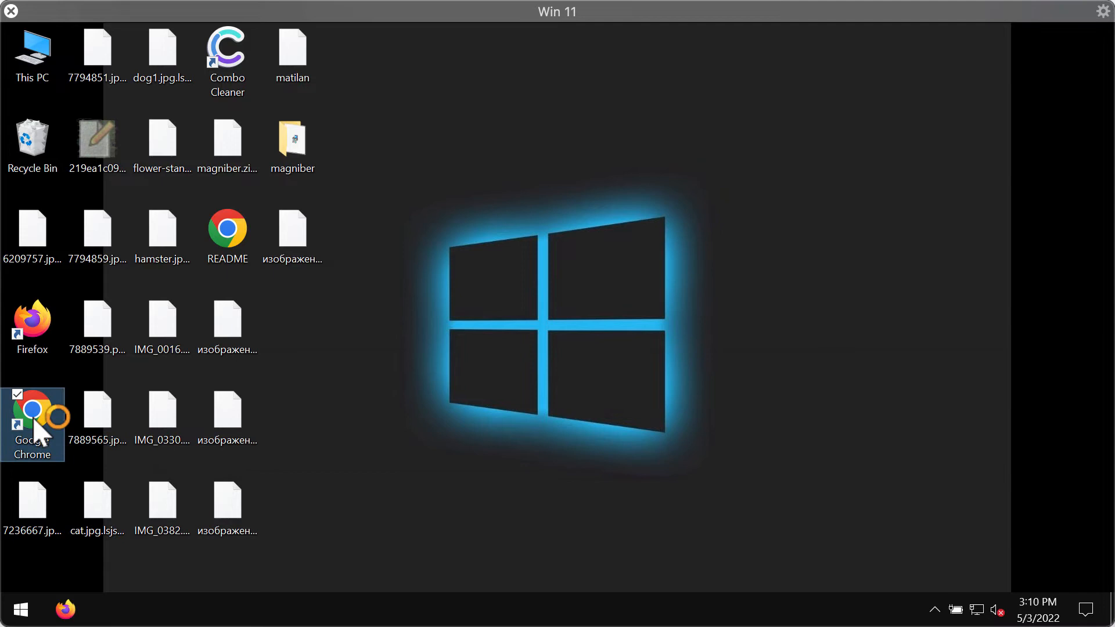
# Launch Chrome showing combocleaner.com, then minimize it back to the desktop.
pyautogui.doubleClick(33, 423)
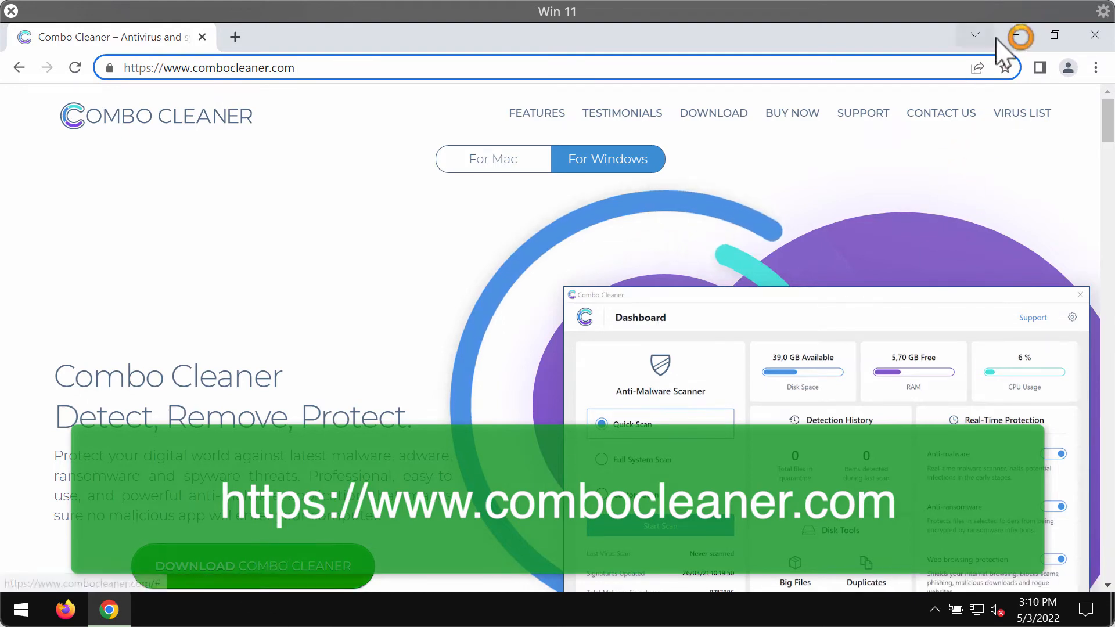
pyautogui.click(1094, 33)
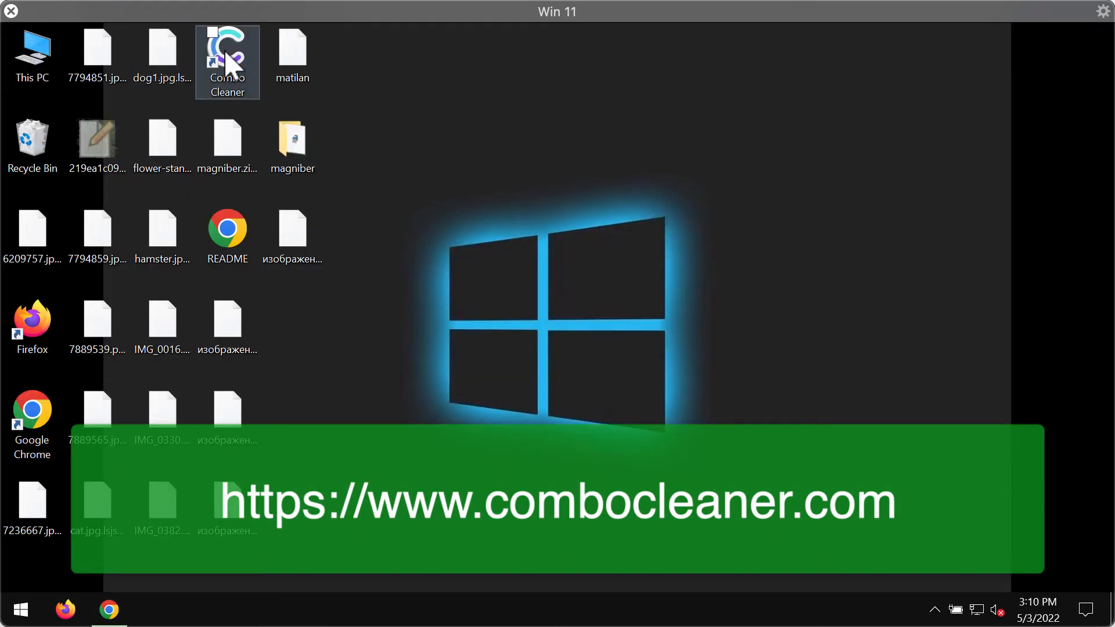
# Launch Combo Cleaner, start a Quick Scan and bring up its progress from the dashboard.
pyautogui.doubleClick(226, 57)
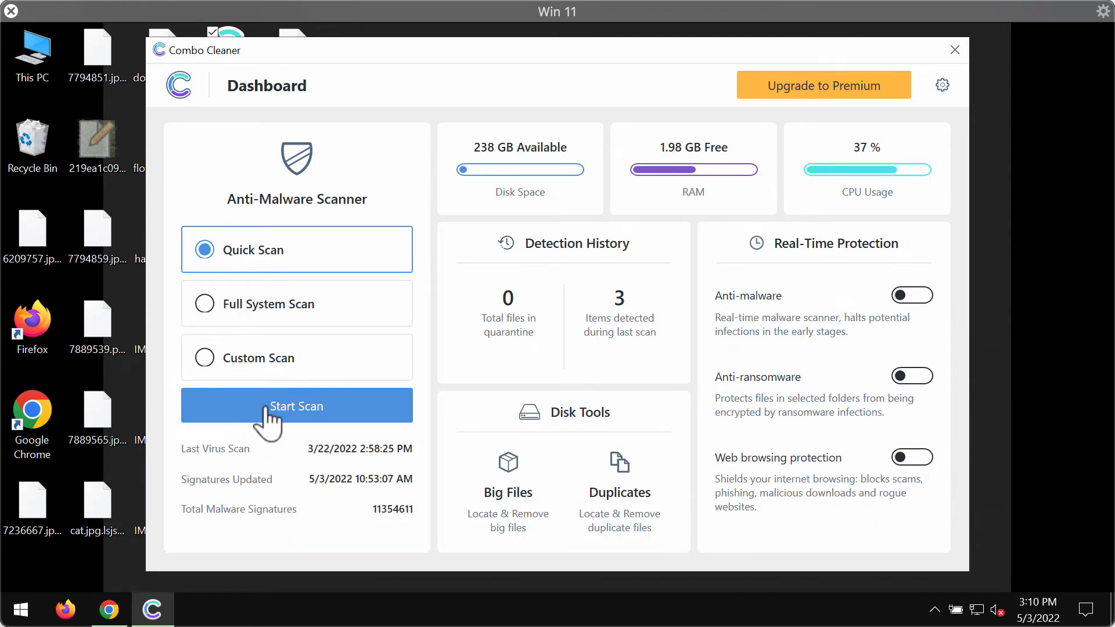
pyautogui.click(297, 407)
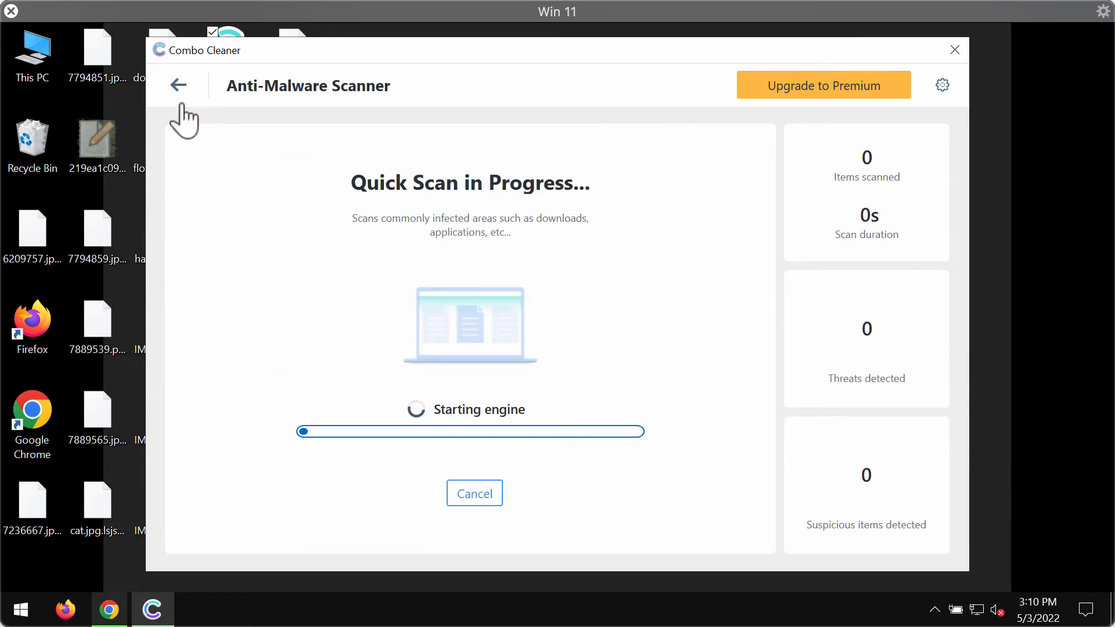
pyautogui.click(177, 85)
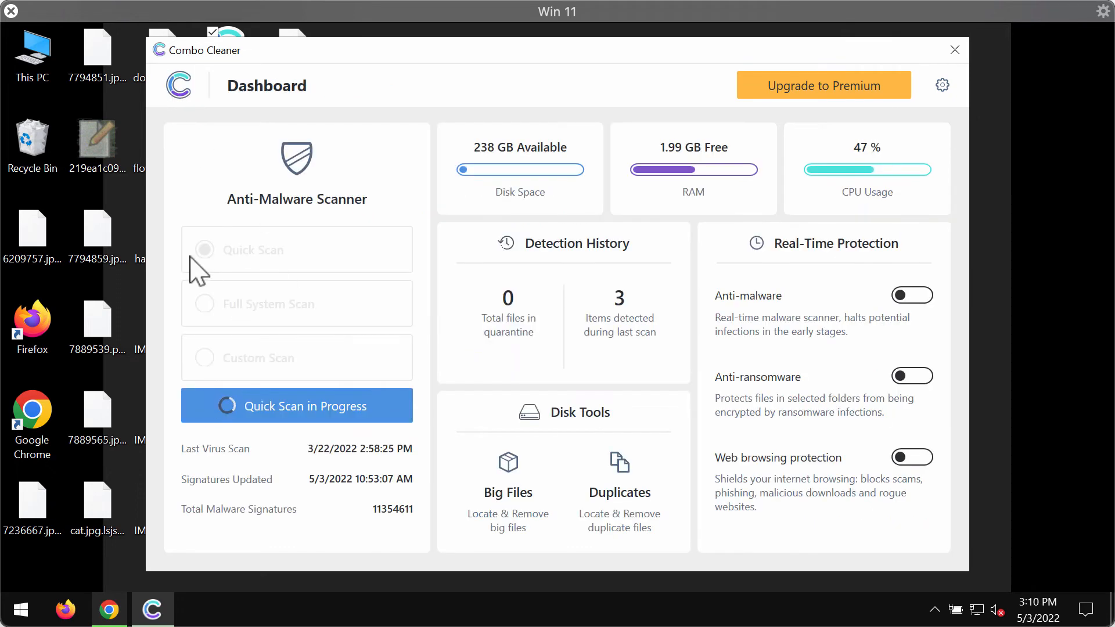
pyautogui.moveTo(231, 278)
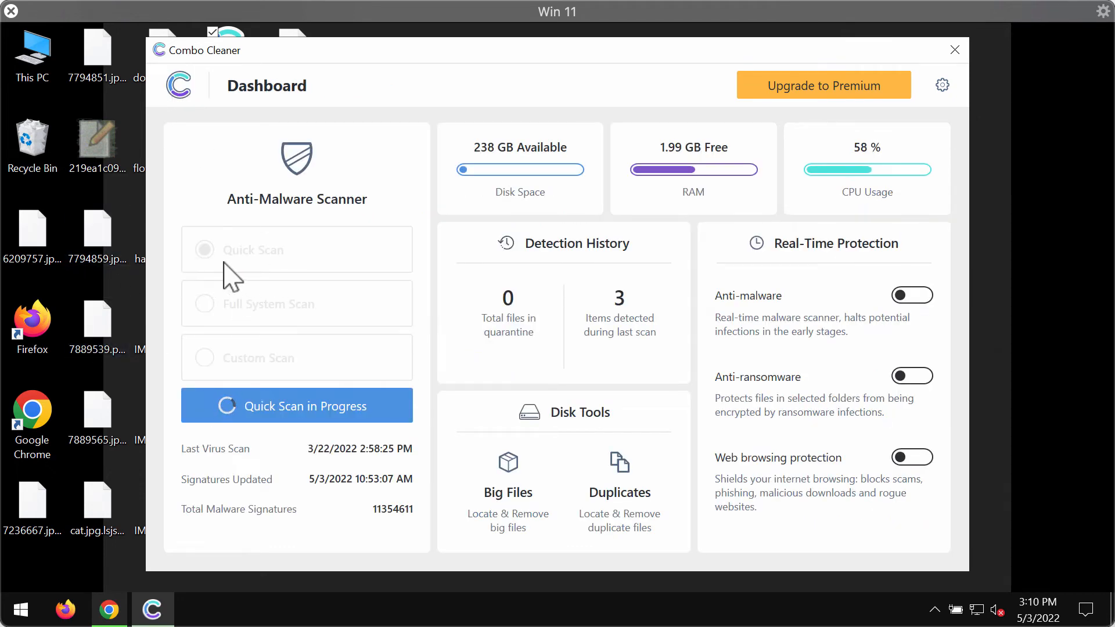
pyautogui.moveTo(325, 415)
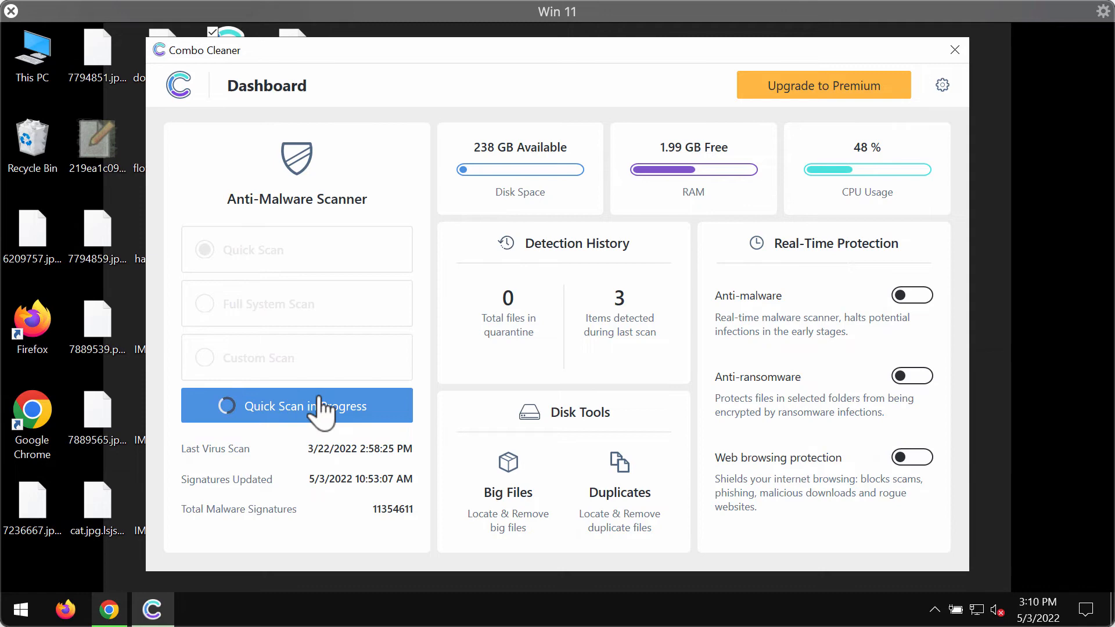
pyautogui.click(296, 407)
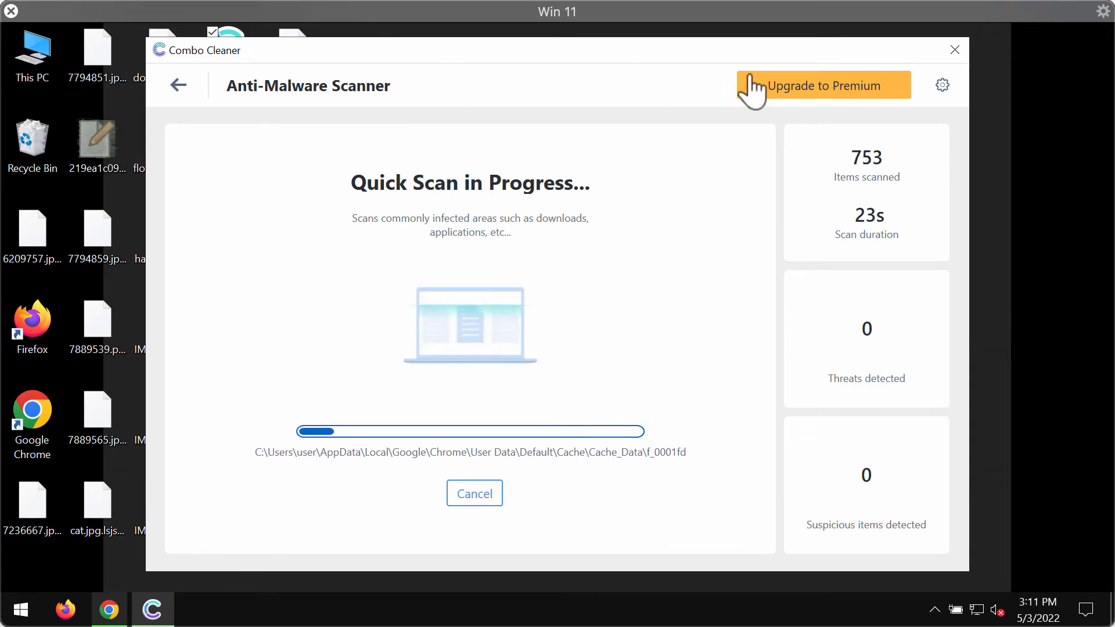
pyautogui.moveTo(943, 100)
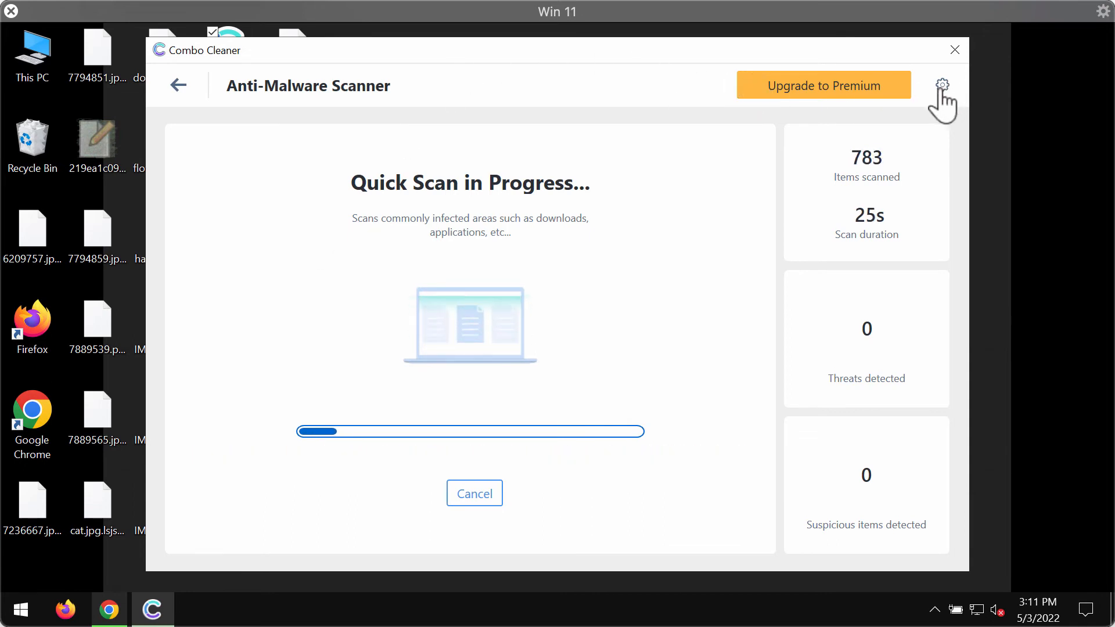
# Review the Anti-Ransomware settings showing no protected folders, then return to the dashboard.
pyautogui.click(942, 85)
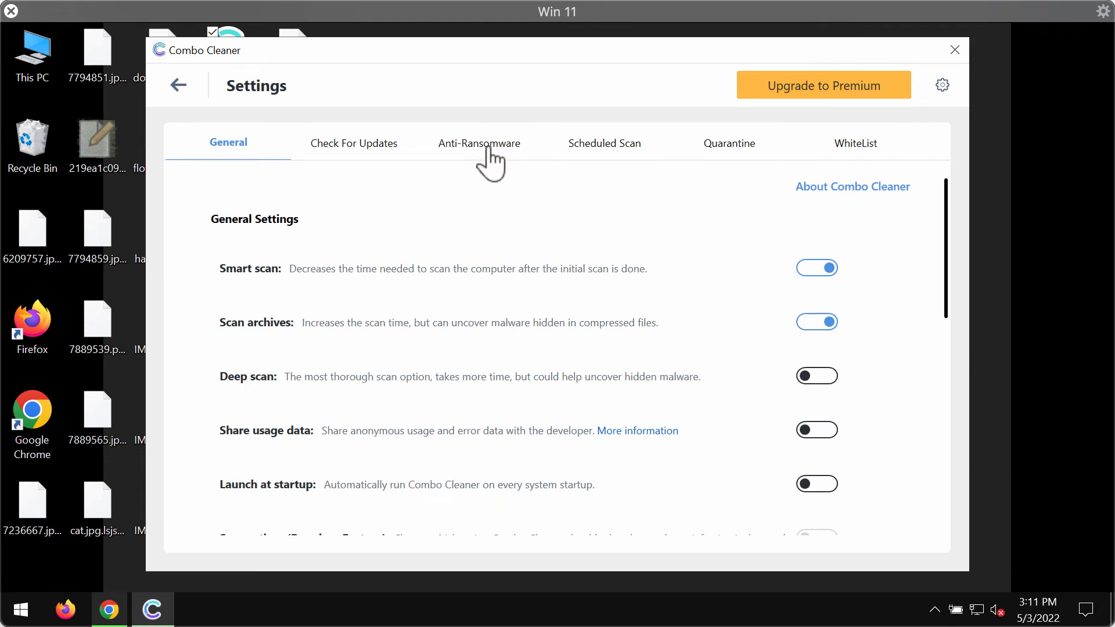
pyautogui.click(478, 143)
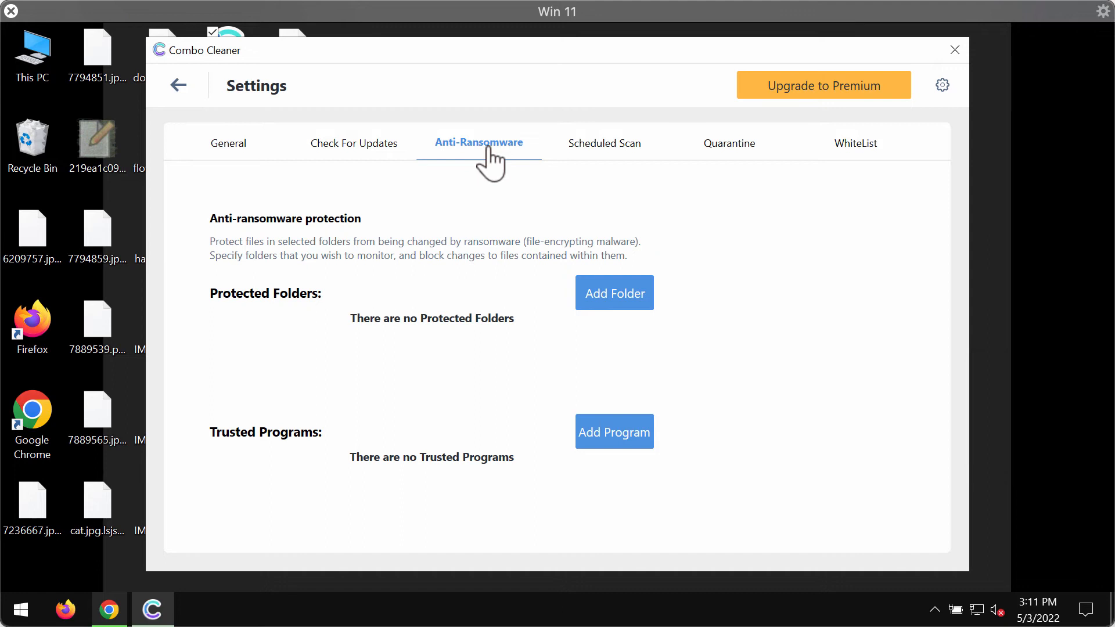
pyautogui.moveTo(595, 306)
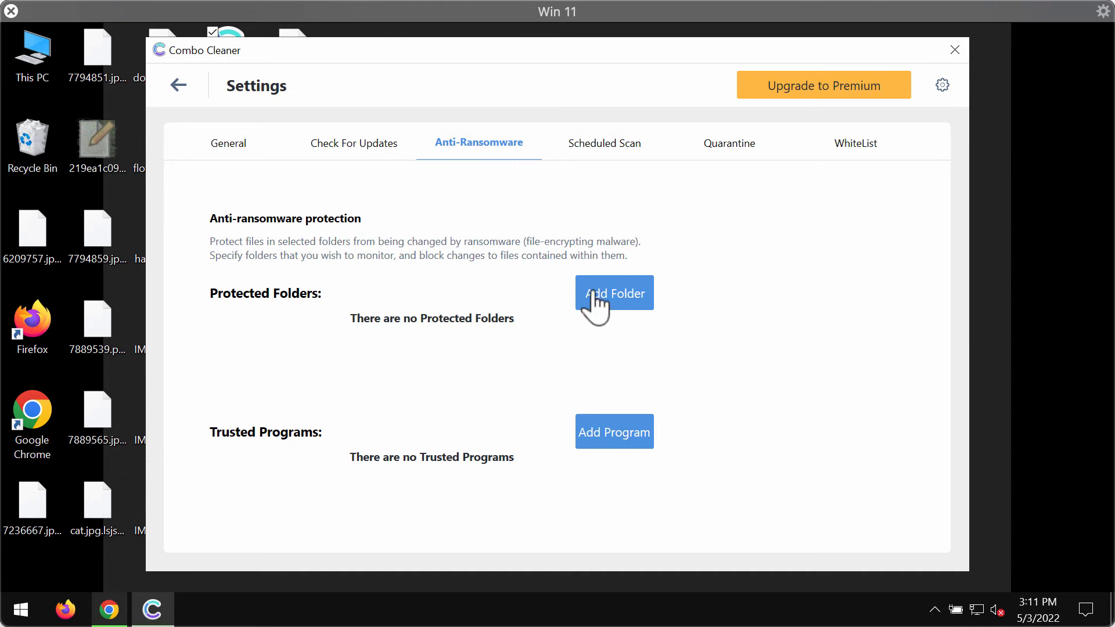
pyautogui.moveTo(184, 96)
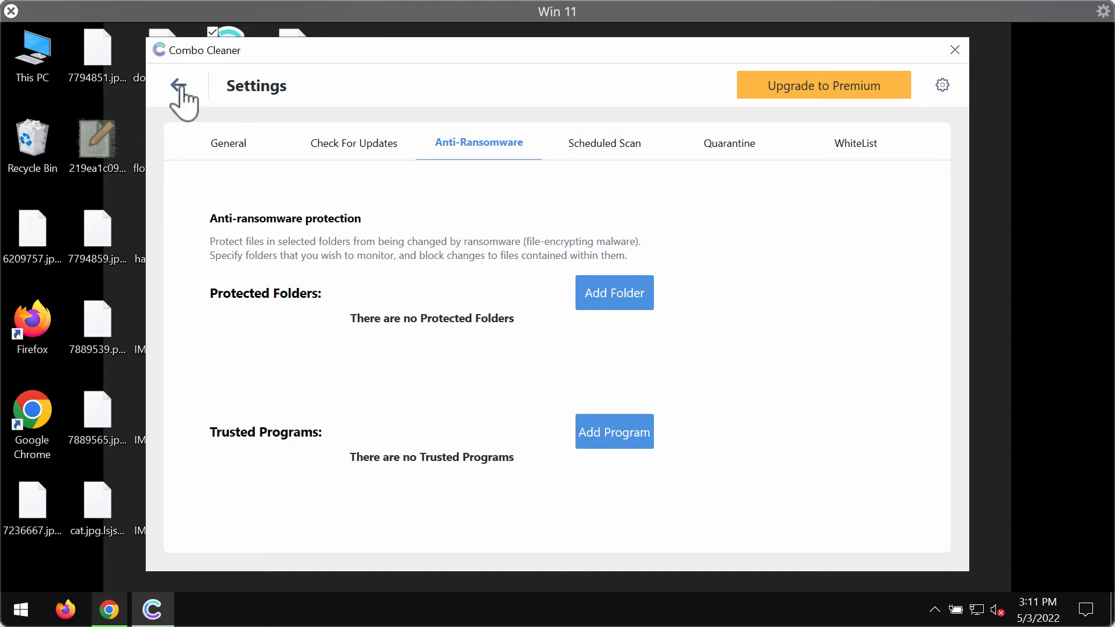
pyautogui.click(183, 93)
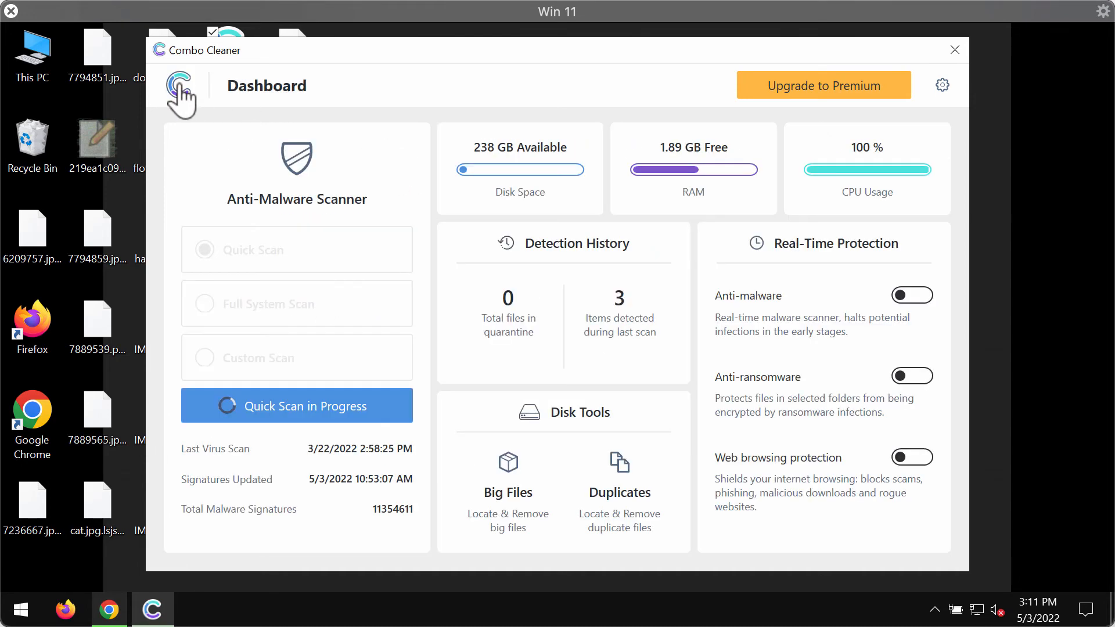
# Return to the quick scan's progress and cancel it once 2 Trojan threats are detected.
pyautogui.click(296, 405)
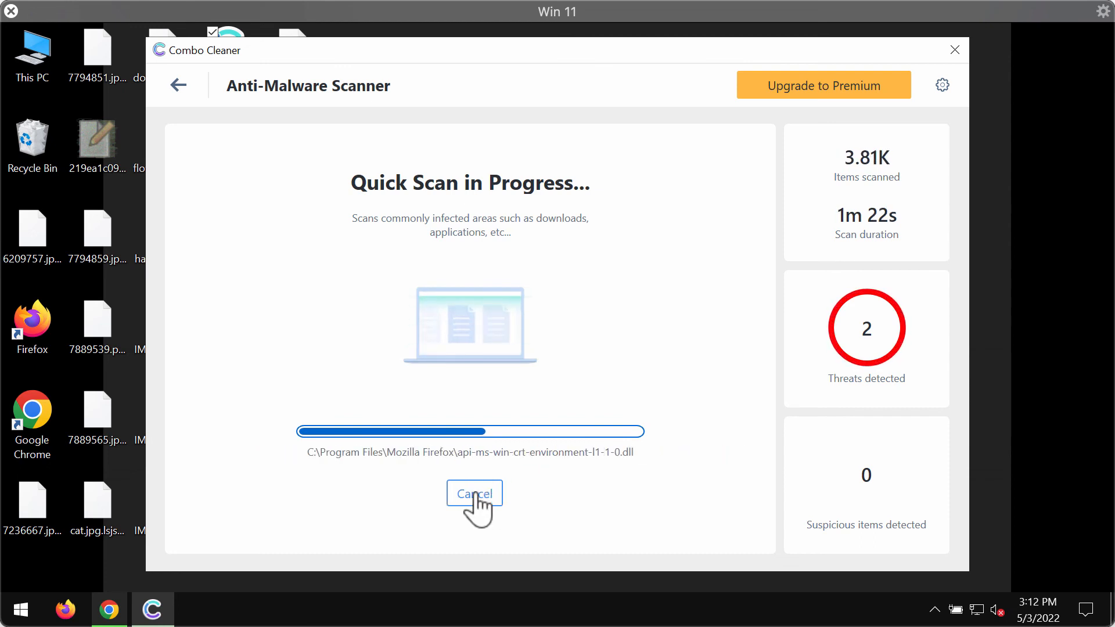
pyautogui.click(474, 493)
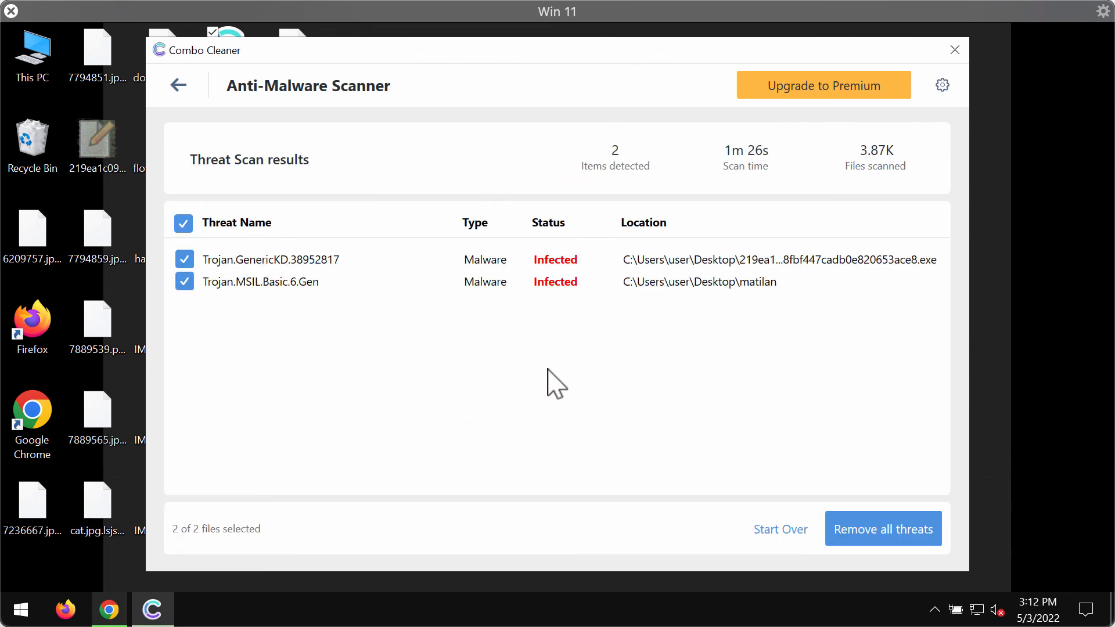
pyautogui.moveTo(581, 389)
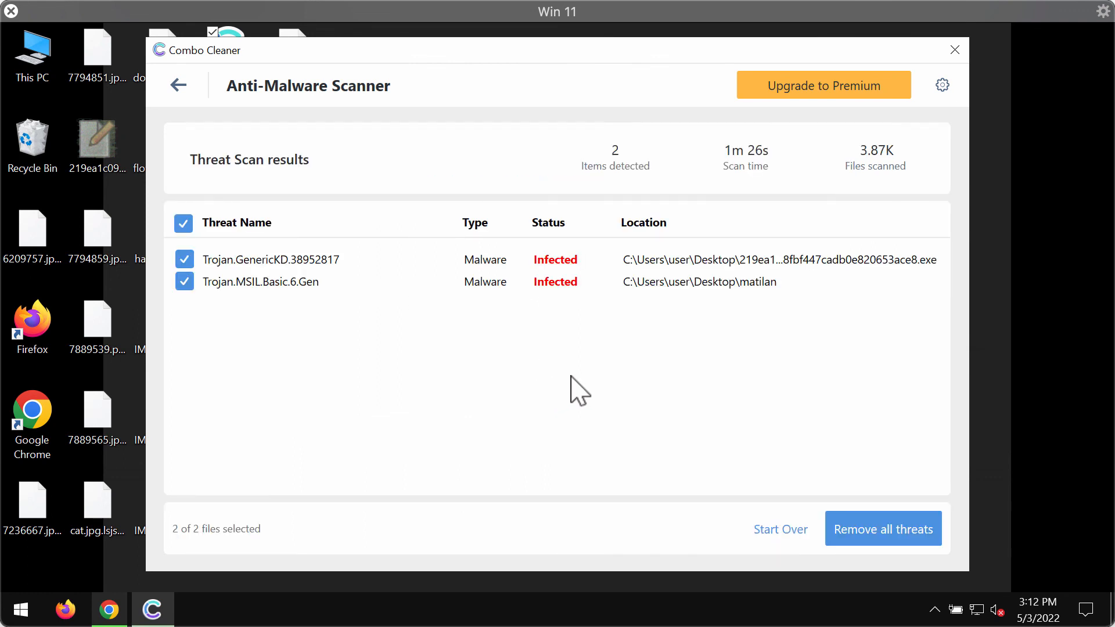
pyautogui.moveTo(723, 222)
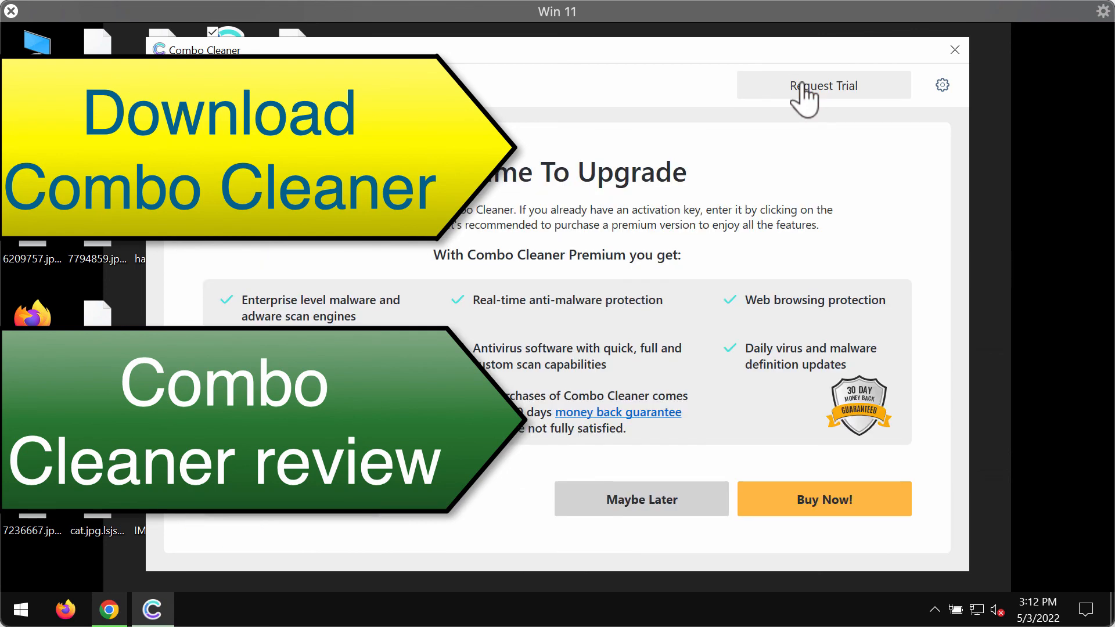
pyautogui.moveTo(619, 89)
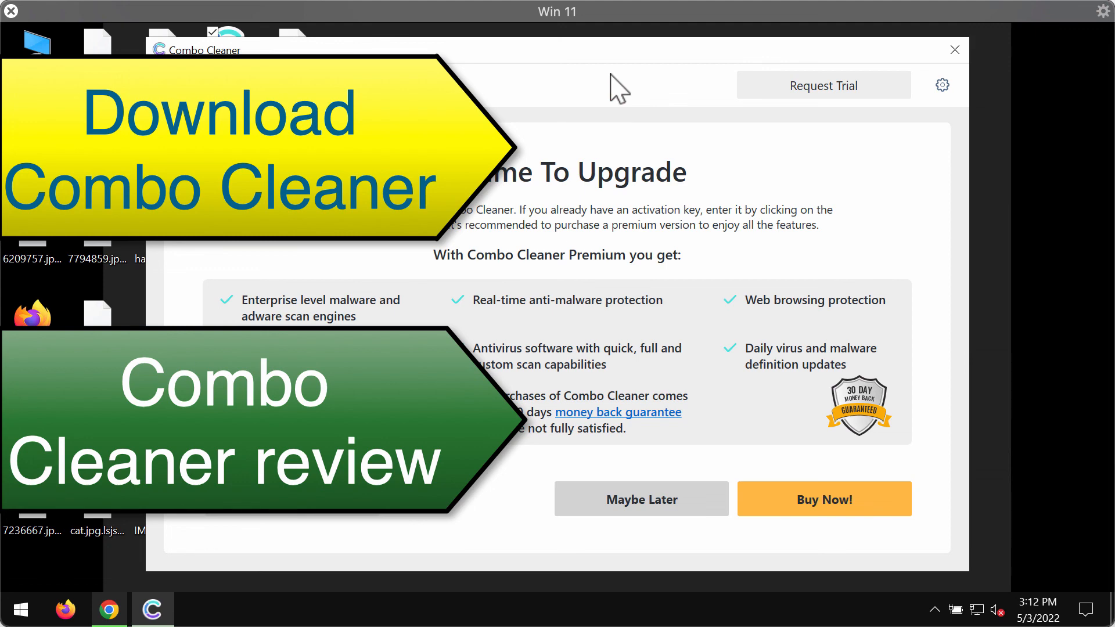
pyautogui.moveTo(621, 91)
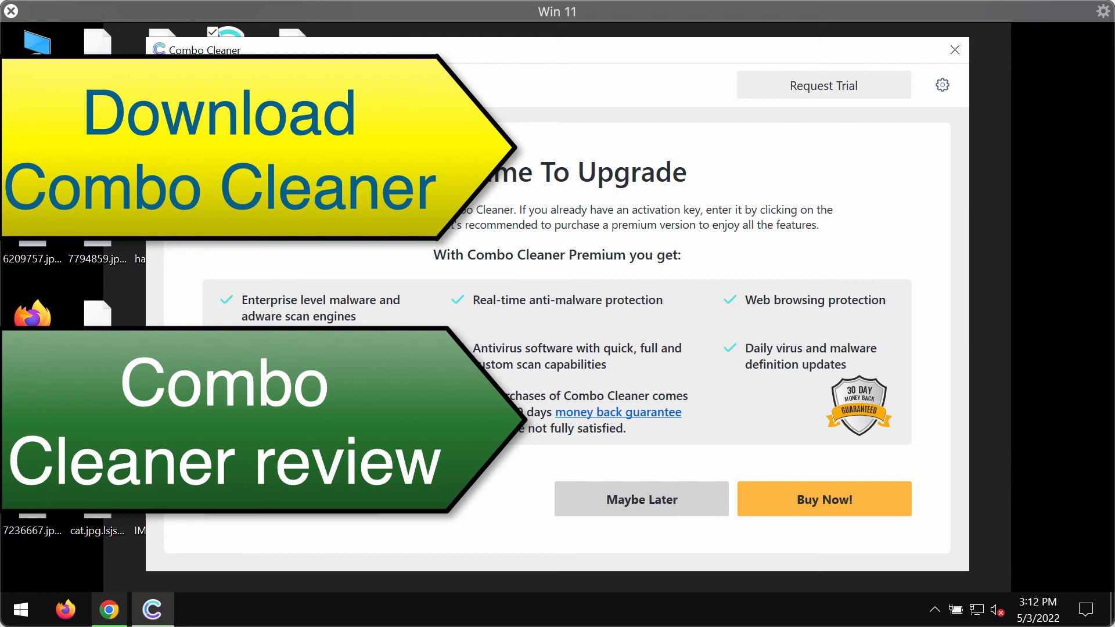
pyautogui.click(640, 499)
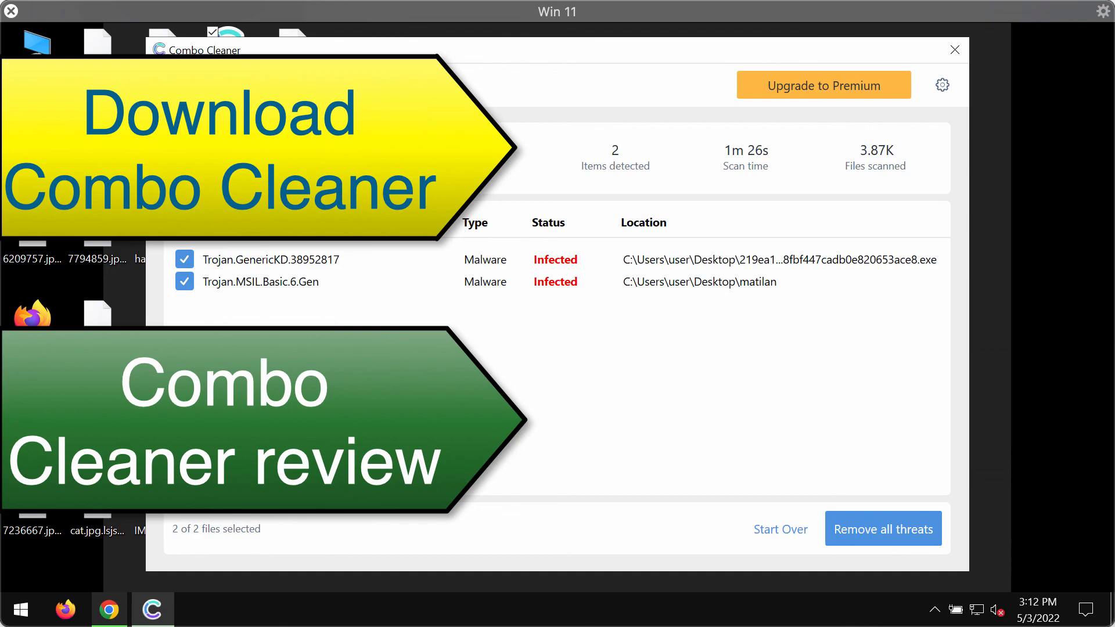